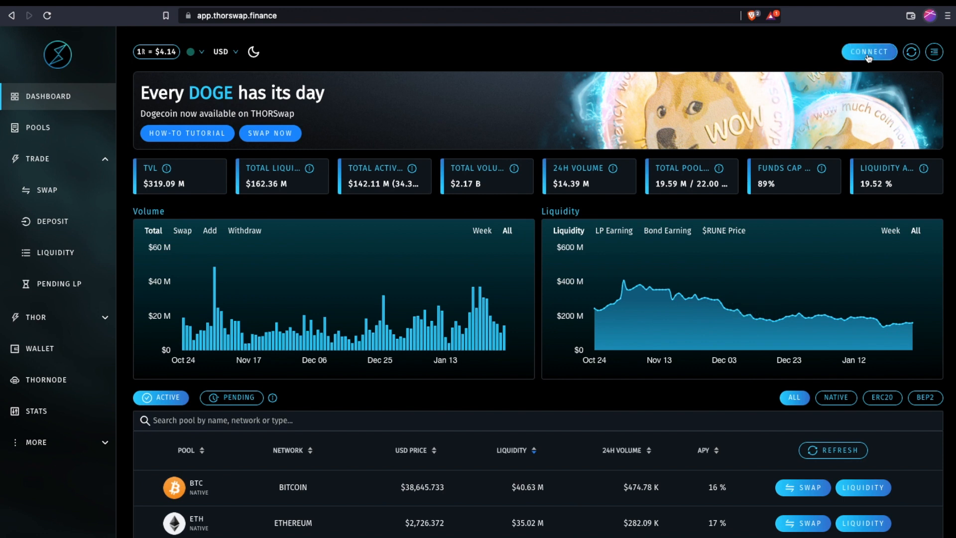
Bring up THORSwap's wallet connection options listing XDEFI, Terra Station, WalletConnect, MetaMask, Ledger, keystore and phrase.
click(868, 51)
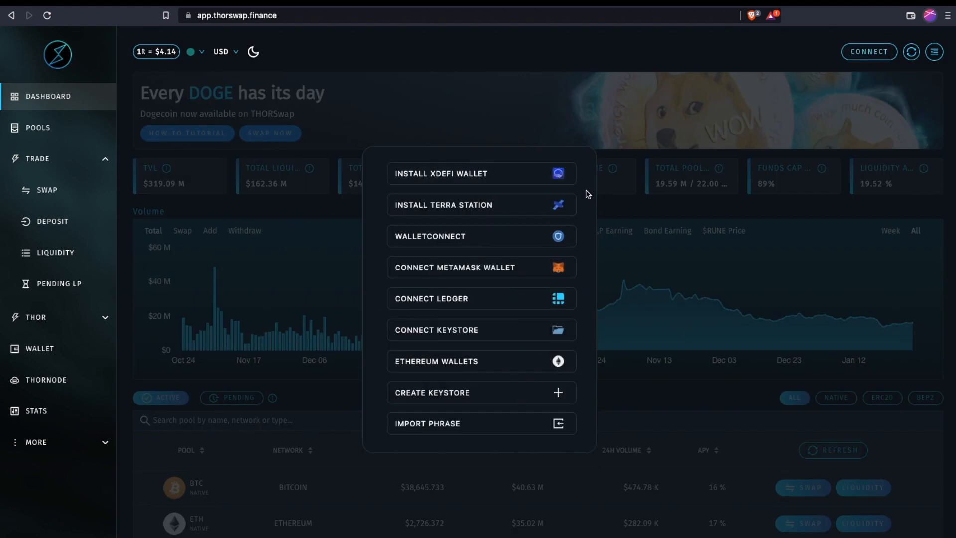
mouse_move(500, 167)
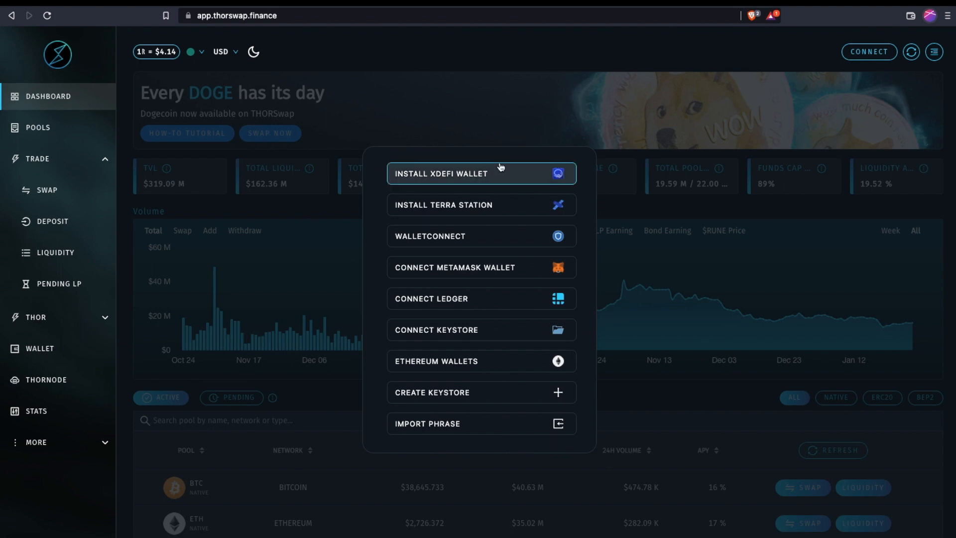
mouse_move(522, 180)
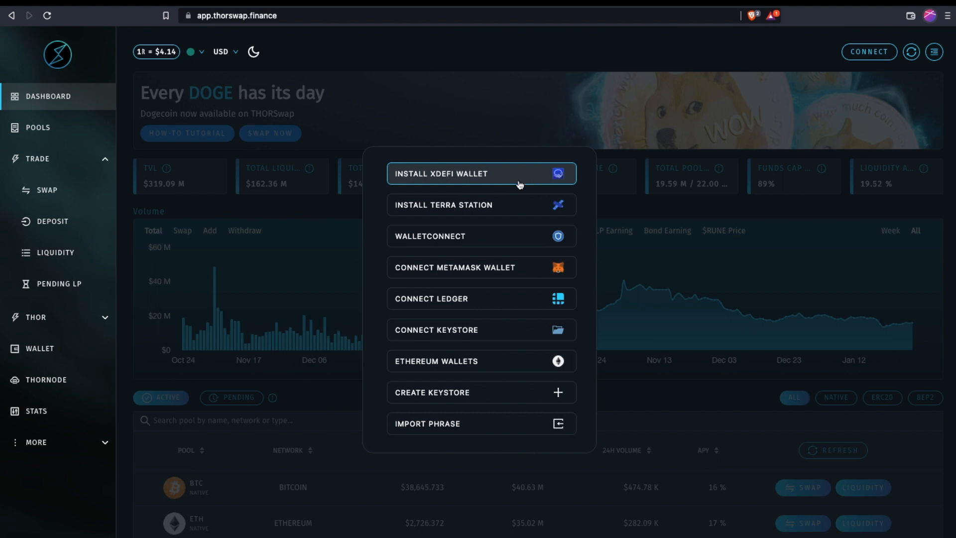
mouse_move(565, 177)
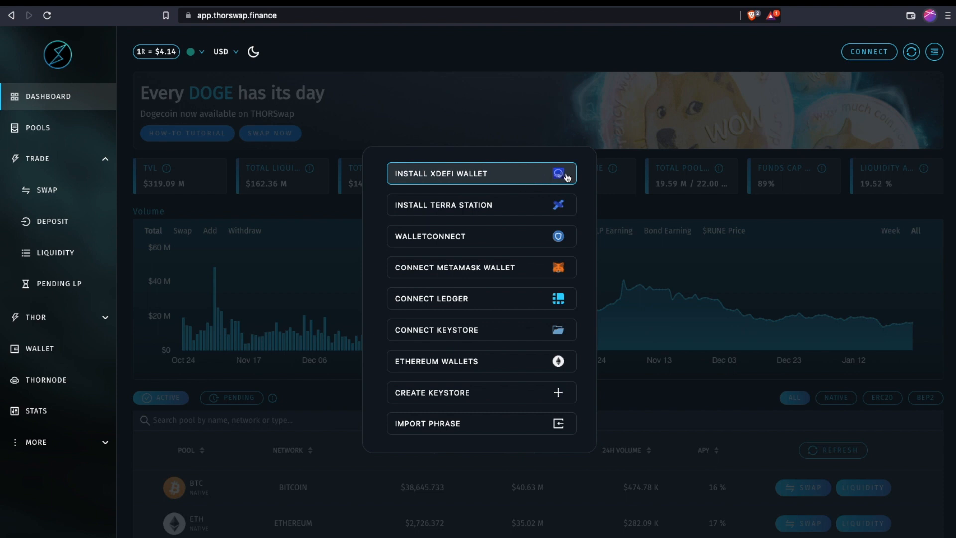
mouse_move(876, 119)
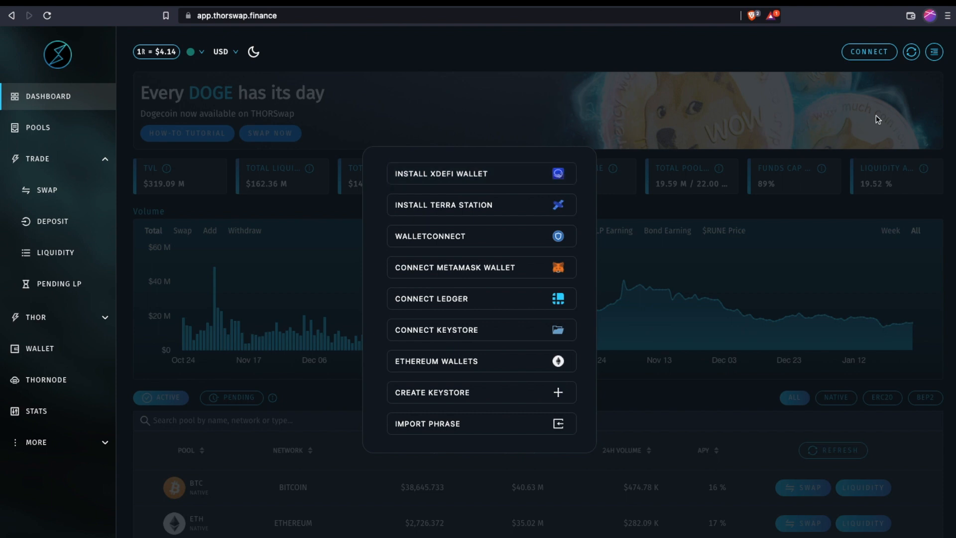
mouse_move(905, 37)
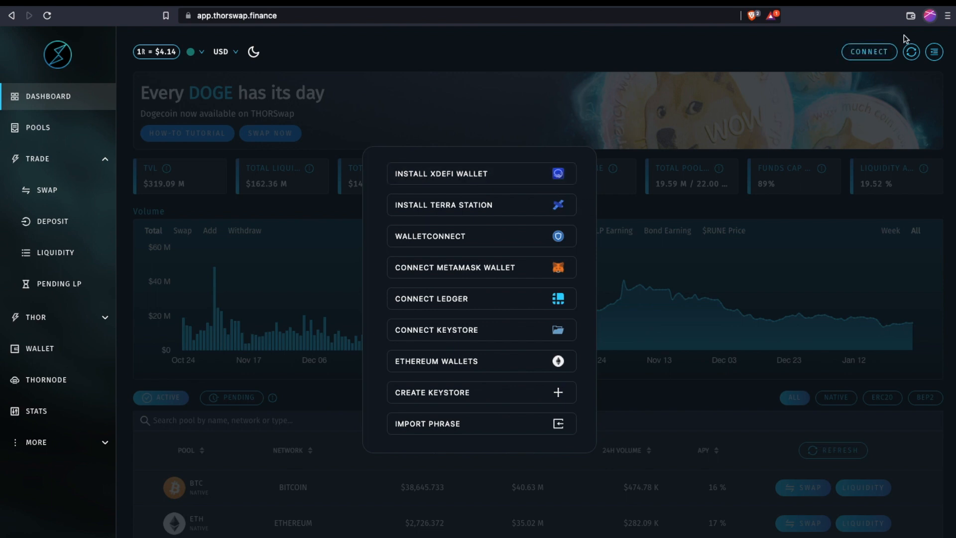
mouse_move(436, 177)
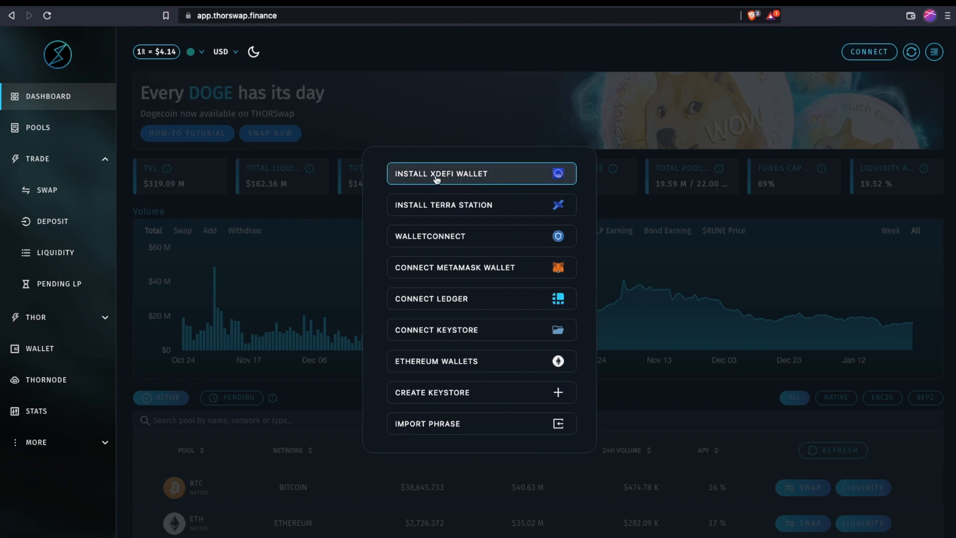
Choose Install XDEFI Wallet so Brave lands on the xdefi.io website.
click(480, 173)
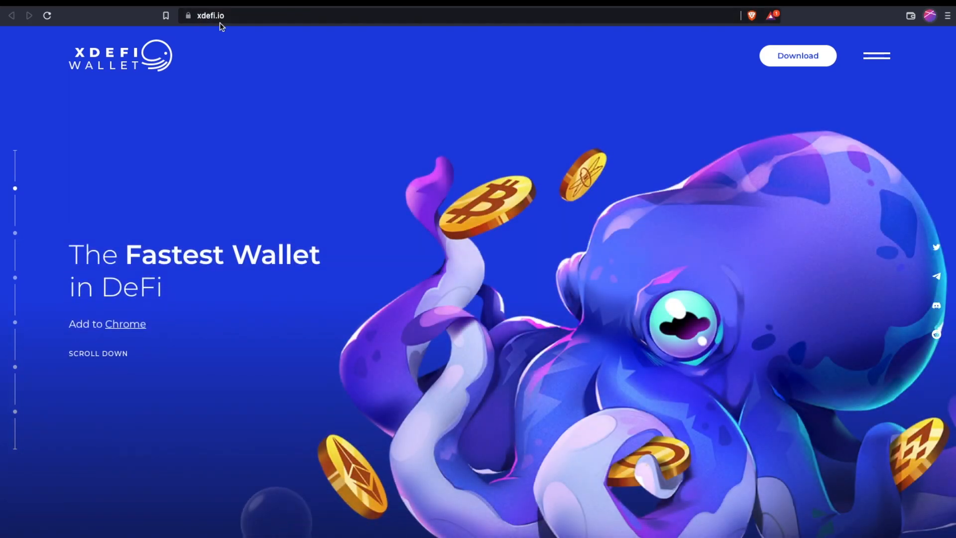
mouse_move(419, 292)
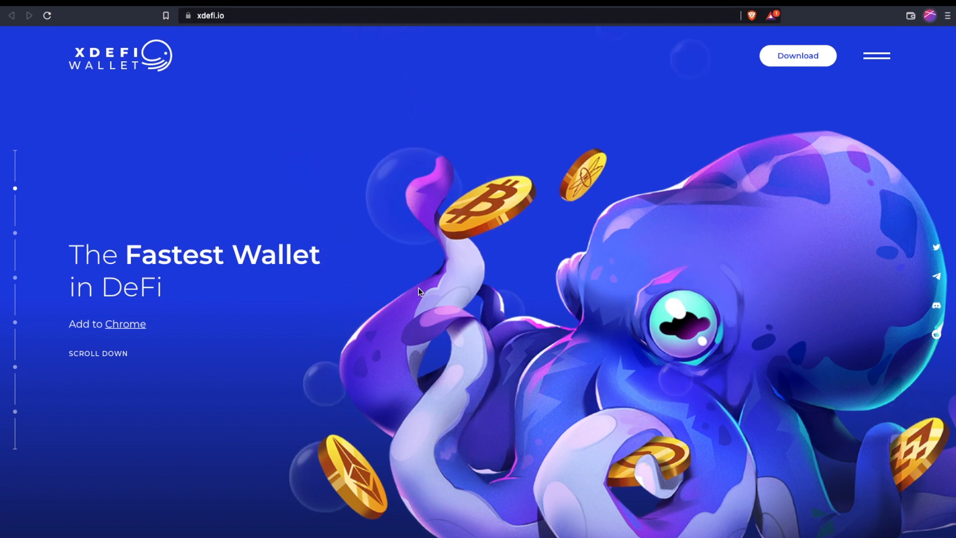
Install the XDEFI Wallet extension into Brave from the Chrome Web Store.
click(125, 323)
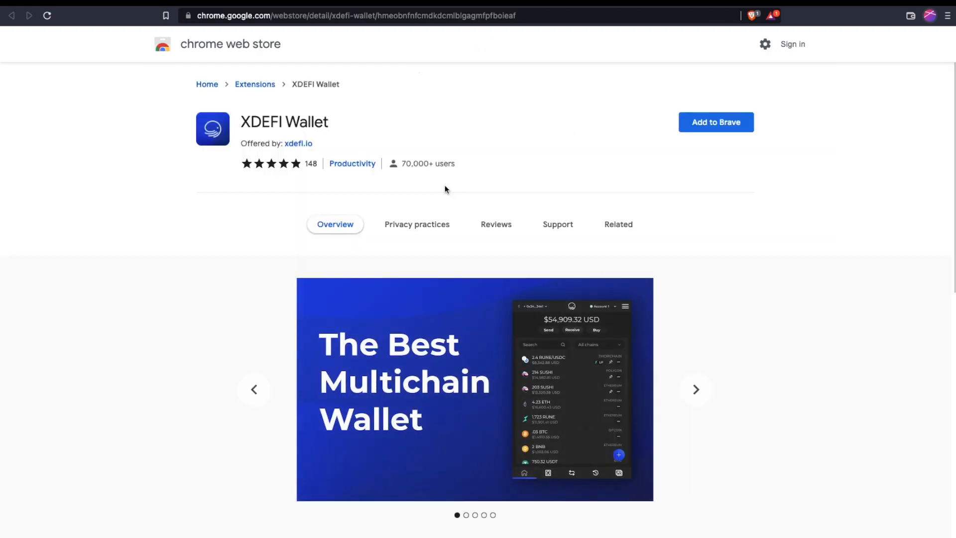
mouse_move(687, 102)
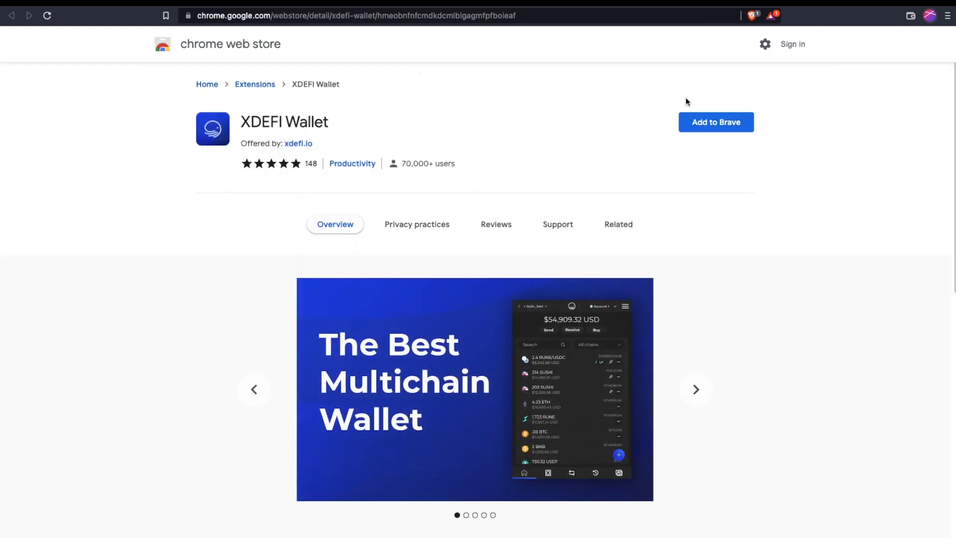
mouse_move(725, 129)
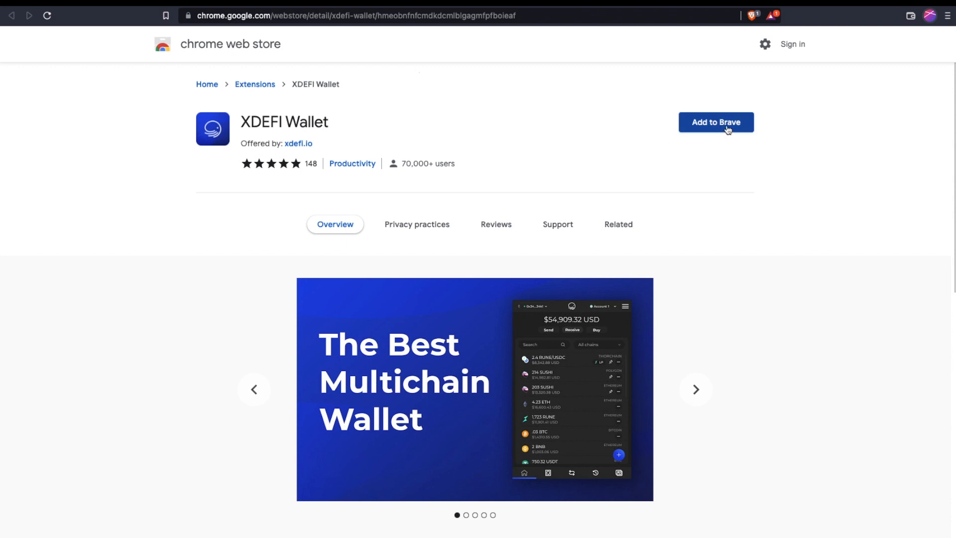
click(716, 121)
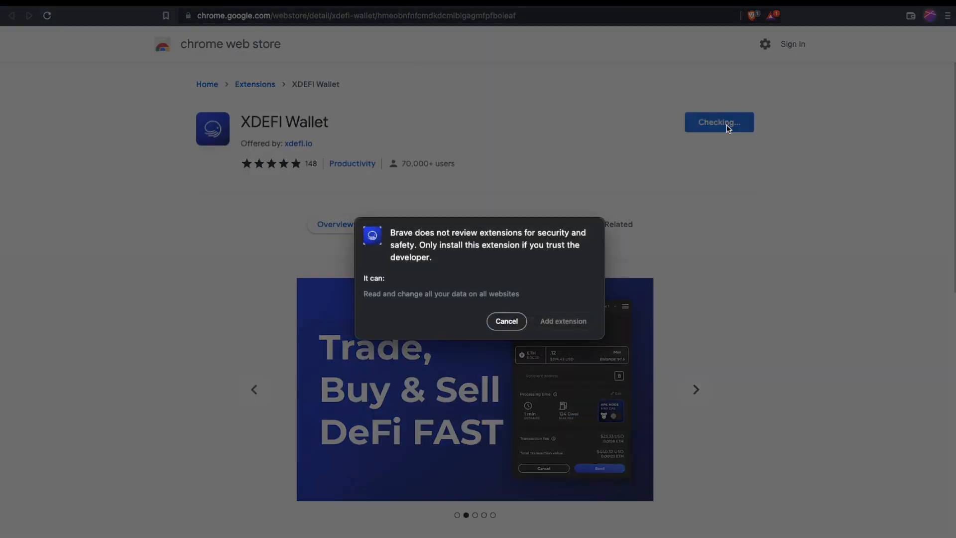
click(561, 321)
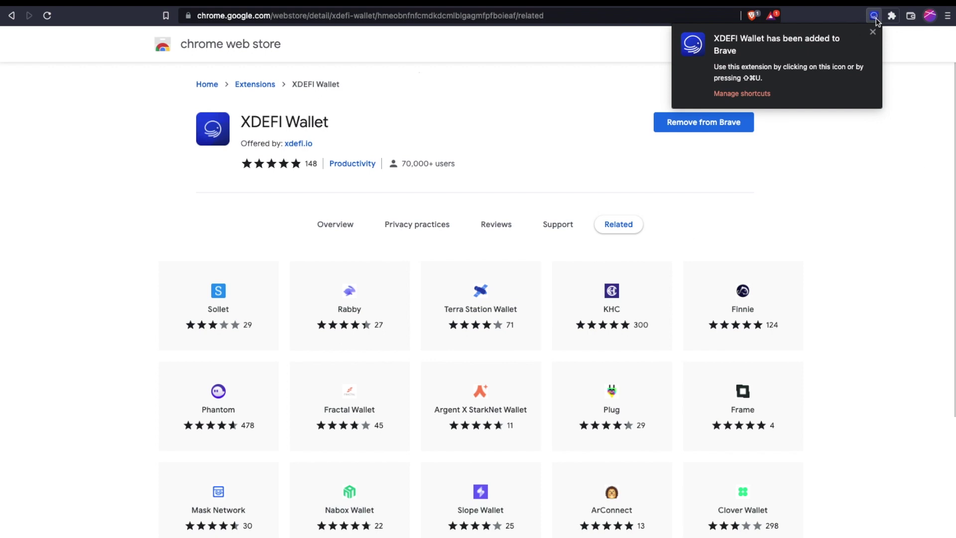
click(872, 32)
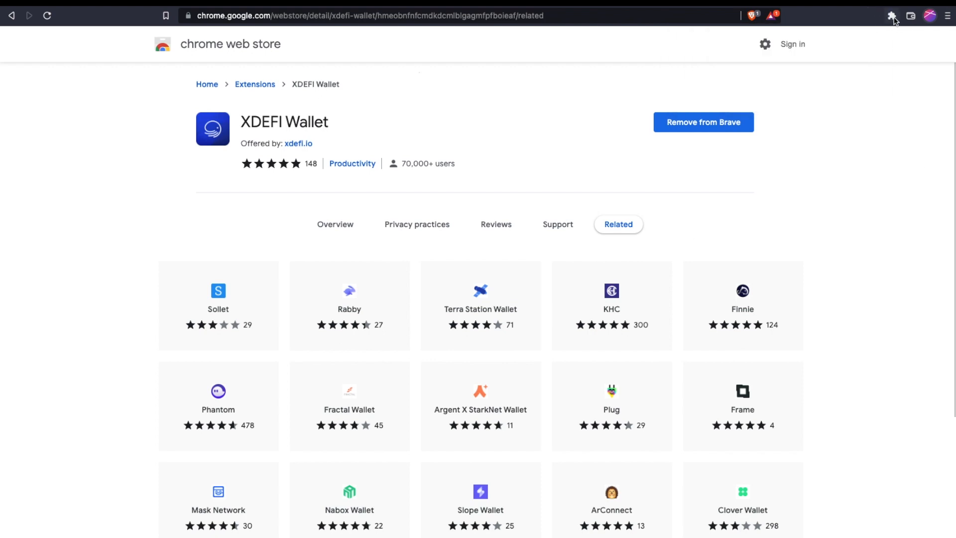
Pin XDEFI Wallet to the toolbar and launch its welcome screen.
click(891, 15)
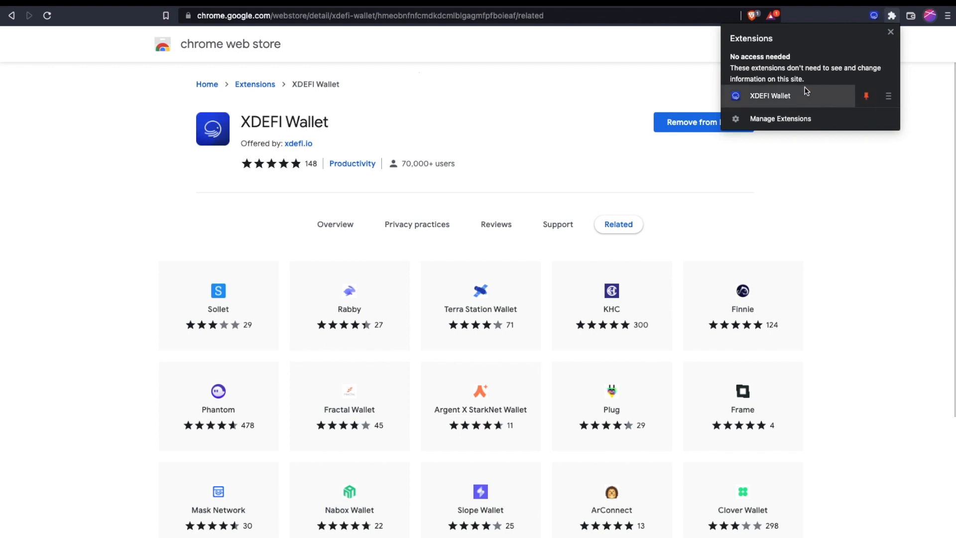
click(873, 16)
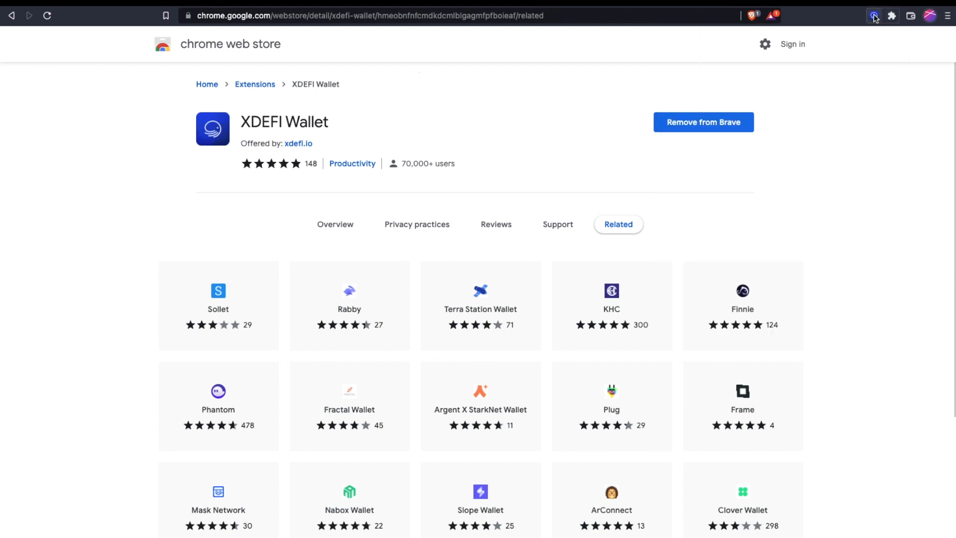
click(873, 15)
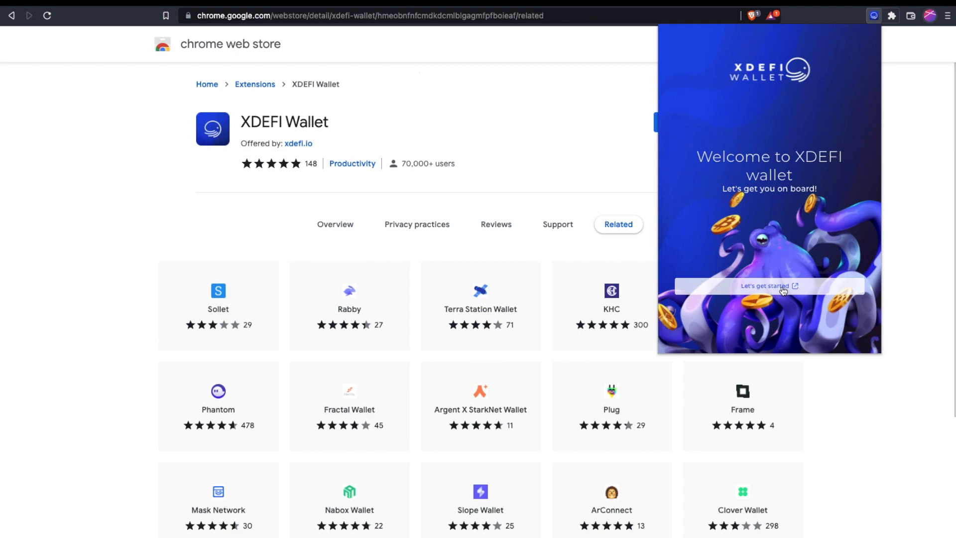
Start onboarding, agree to the Terms, and choose Create XDEFI Wallet.
click(768, 286)
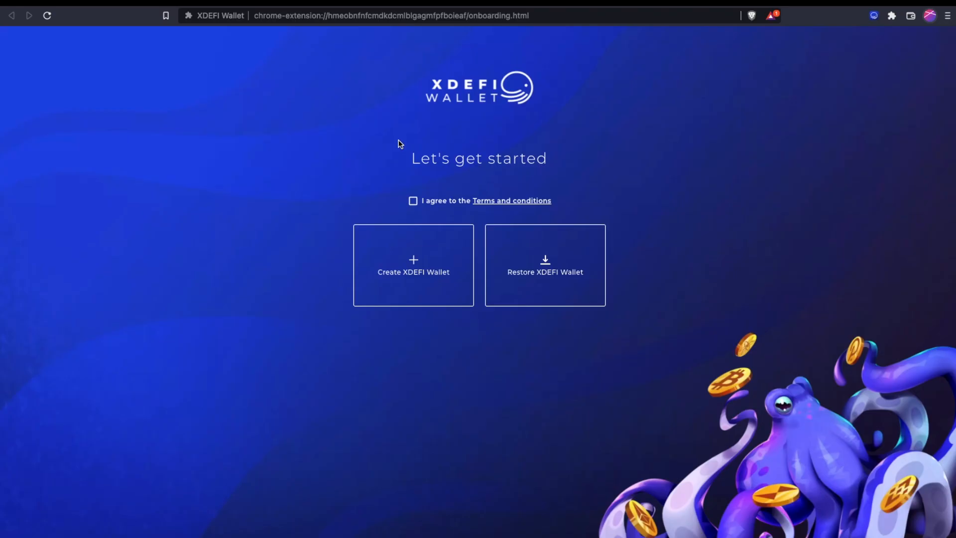
mouse_move(439, 207)
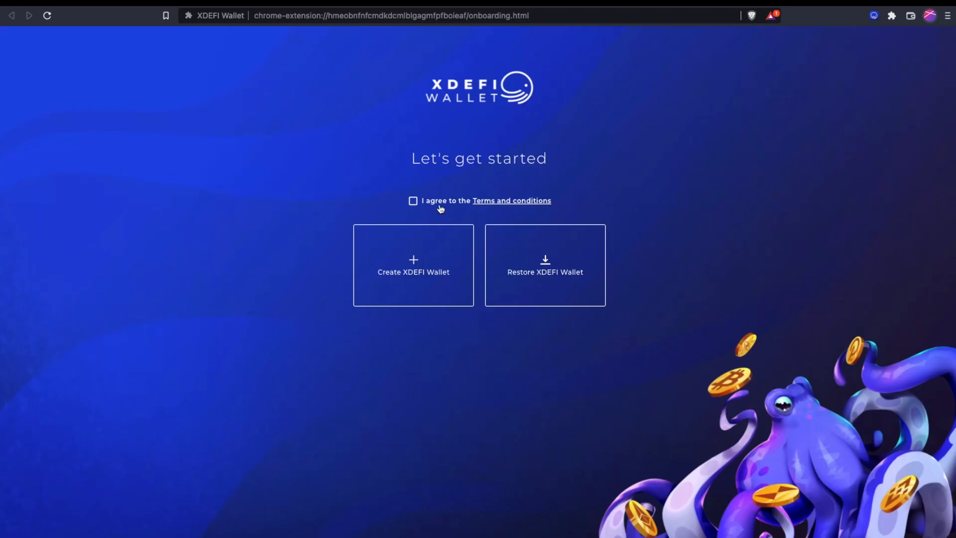
click(413, 201)
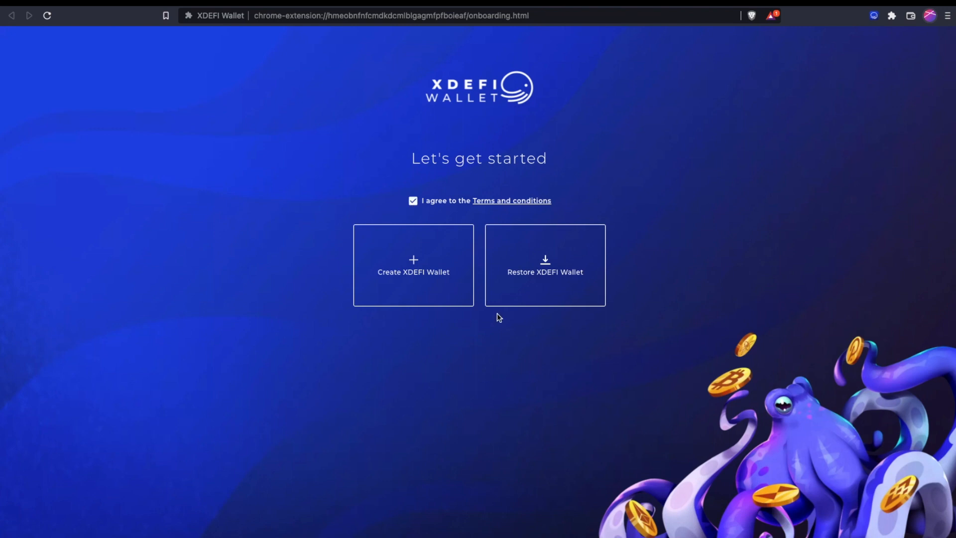
mouse_move(424, 274)
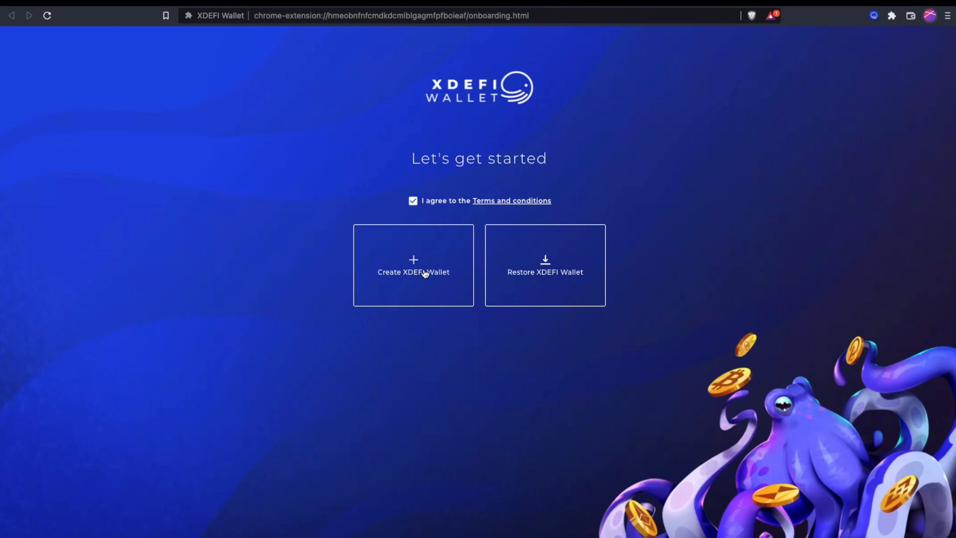
mouse_move(428, 281)
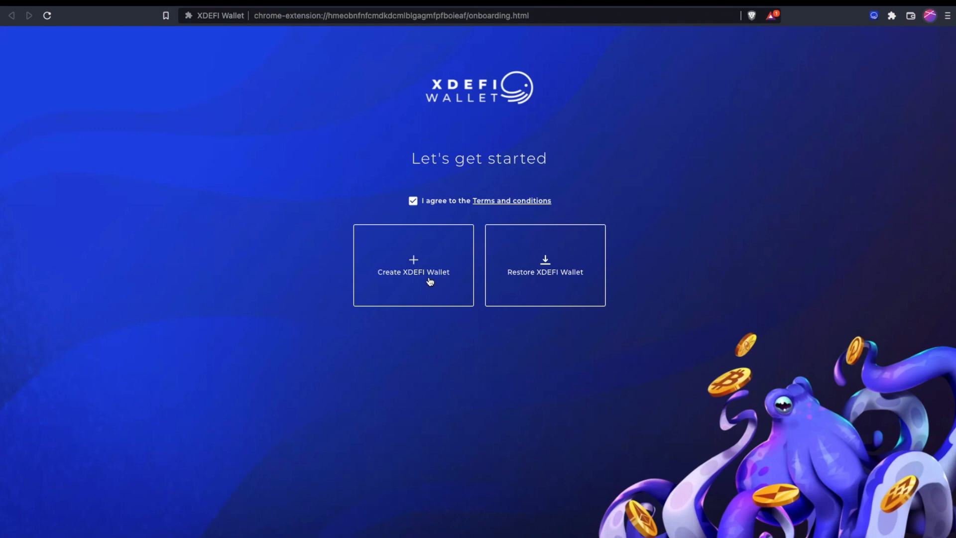
click(412, 265)
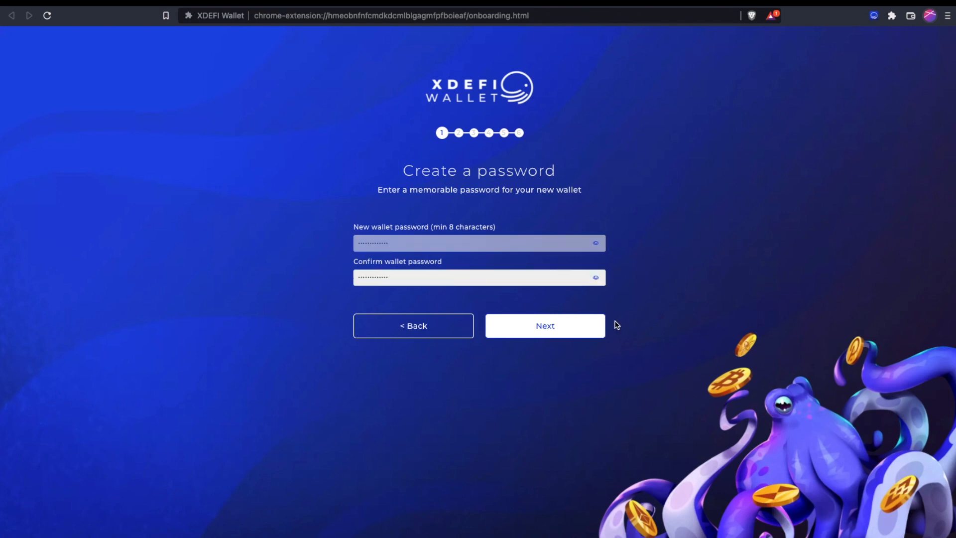
Submit the password, review the 12-word secret phrase, and continue to verification.
click(545, 324)
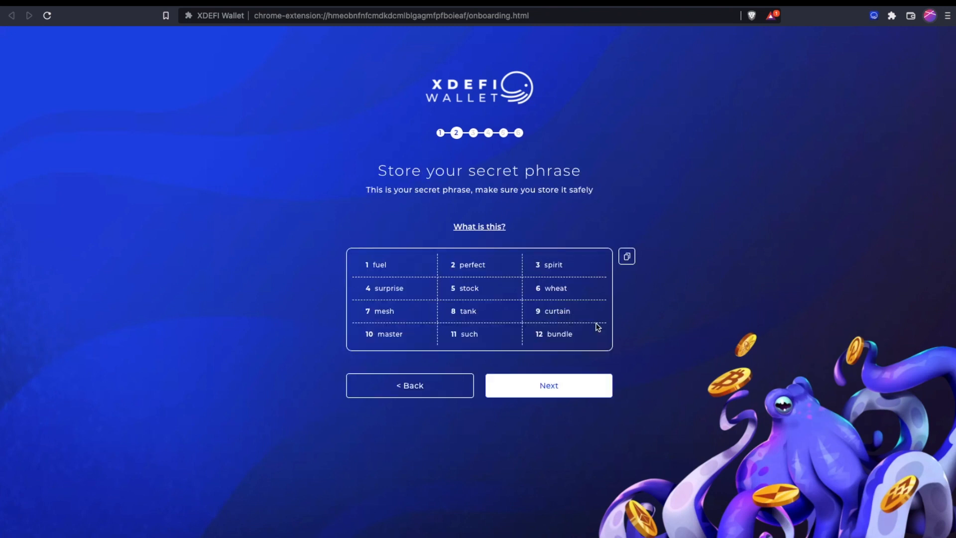
mouse_move(547, 387)
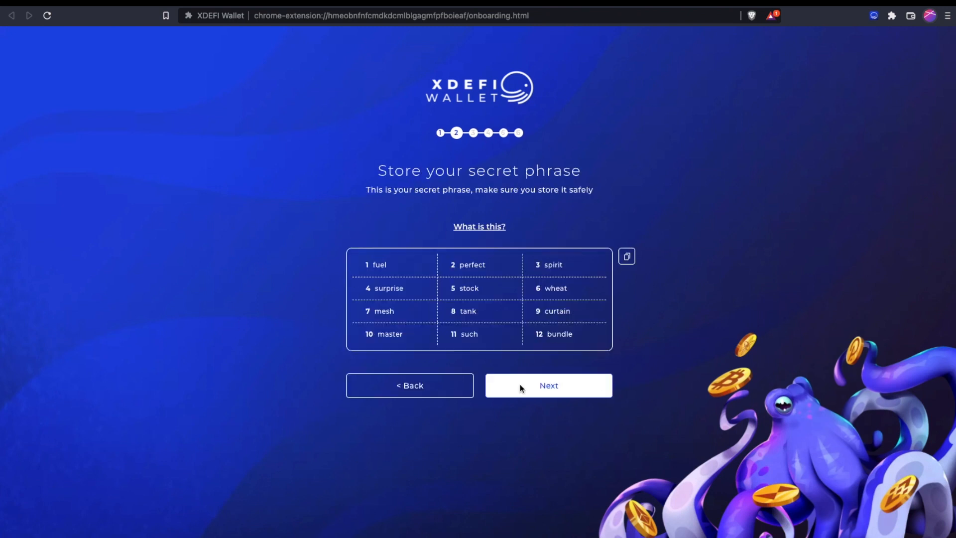
mouse_move(463, 350)
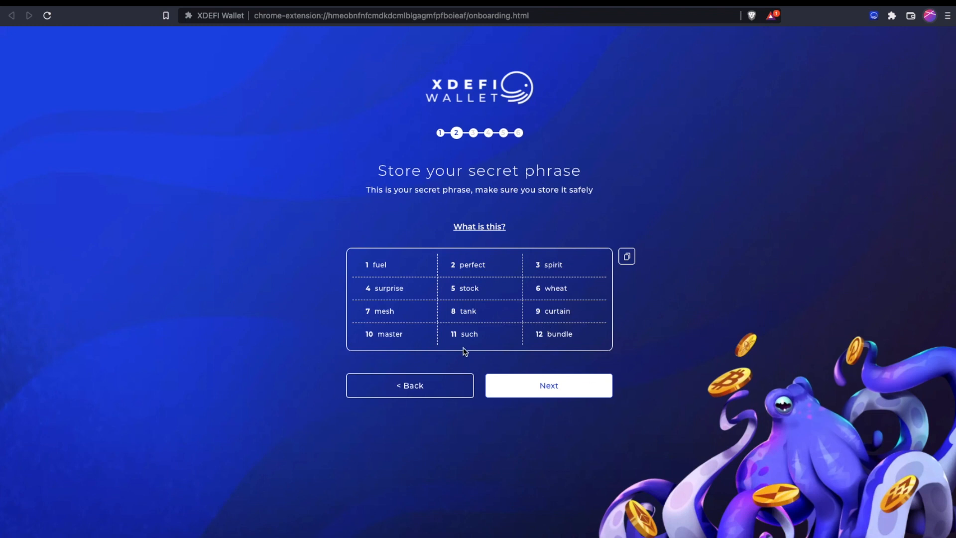
mouse_move(479, 329)
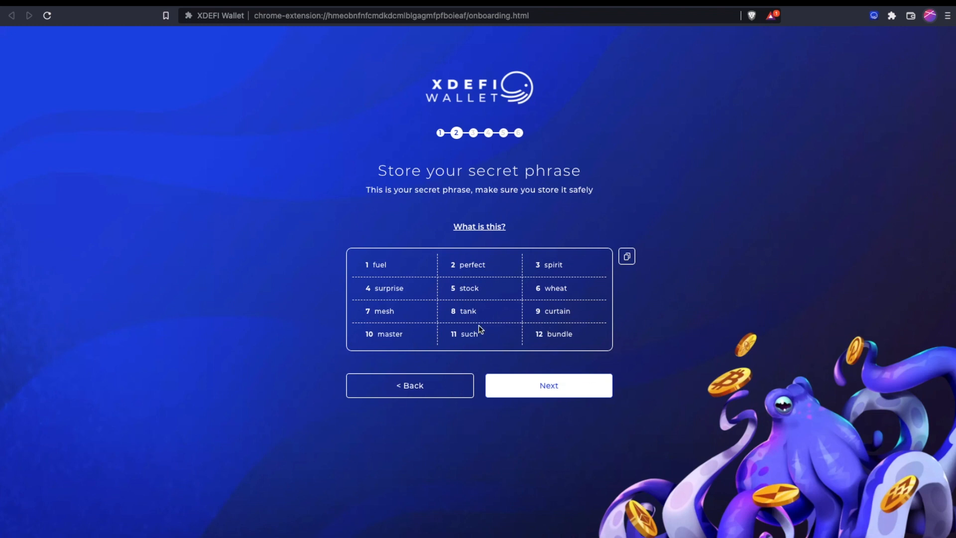
mouse_move(440, 257)
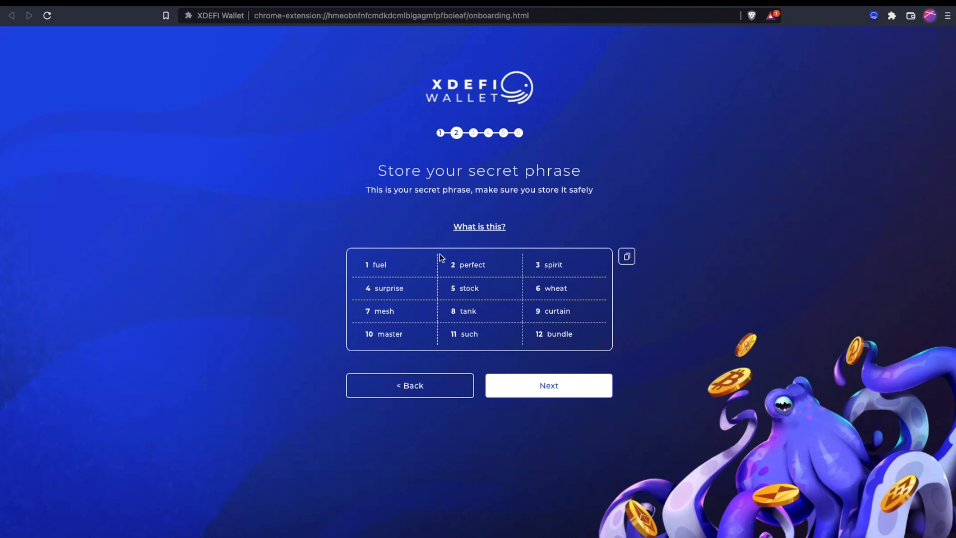
mouse_move(477, 286)
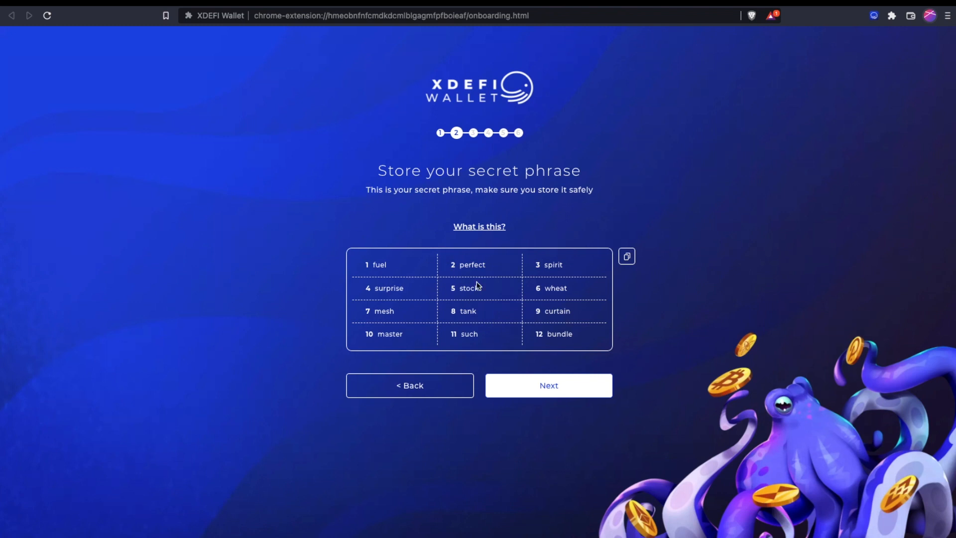
mouse_move(603, 308)
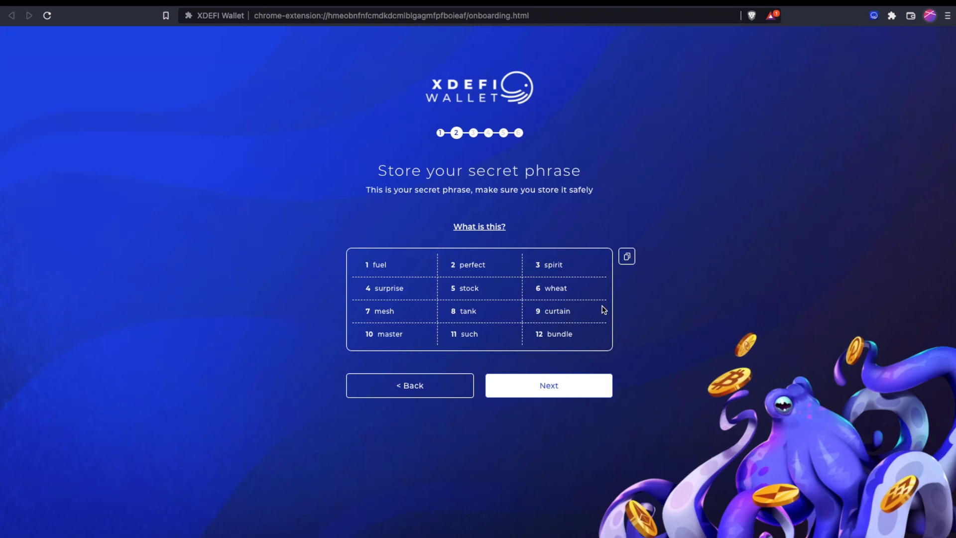
mouse_move(579, 325)
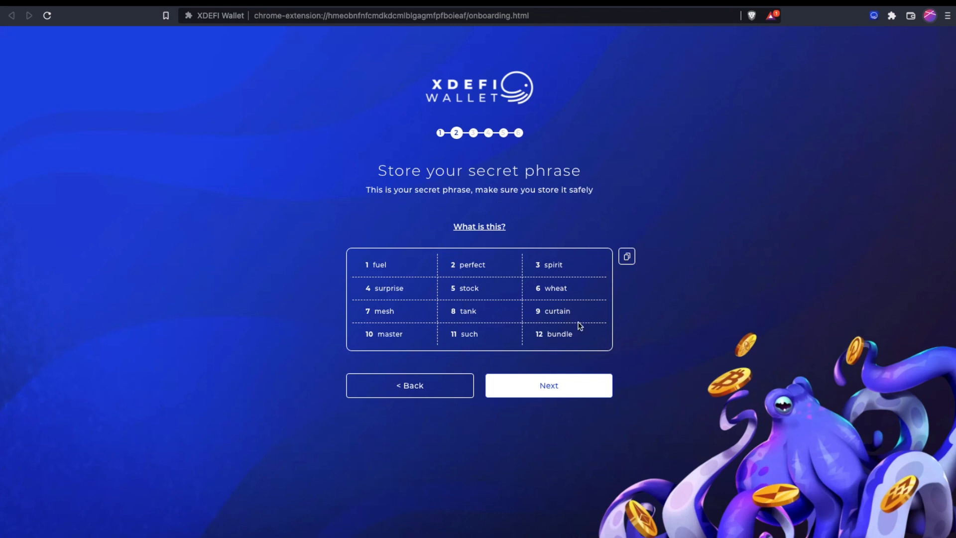
mouse_move(664, 346)
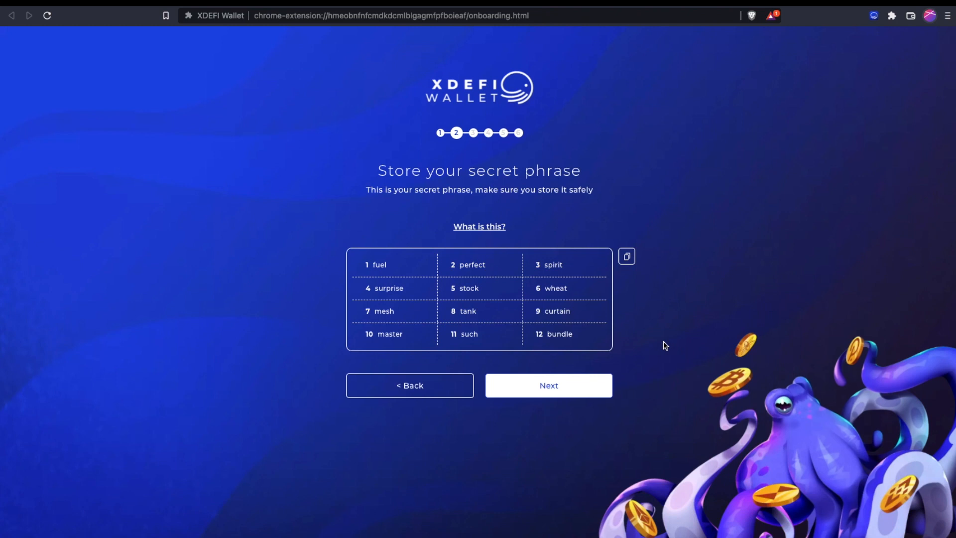
mouse_move(852, 37)
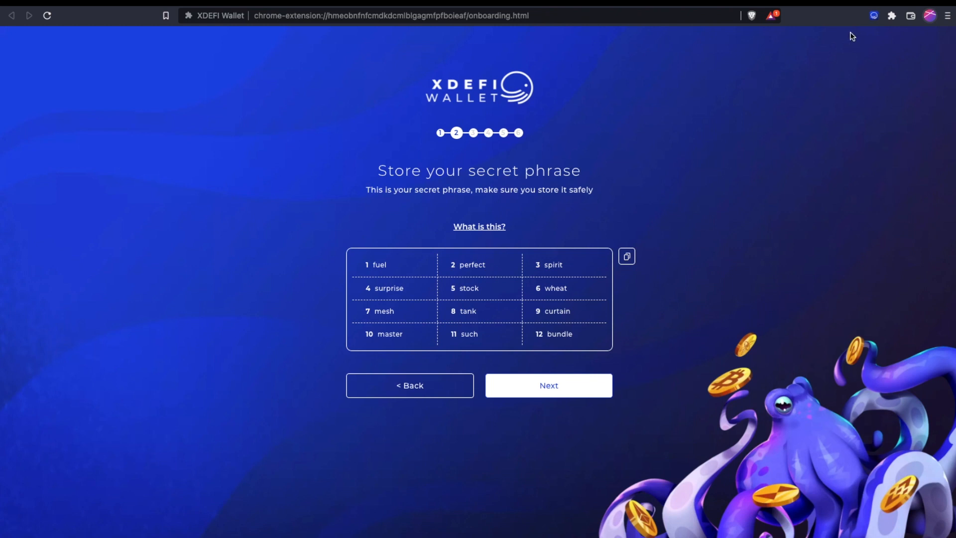
mouse_move(608, 213)
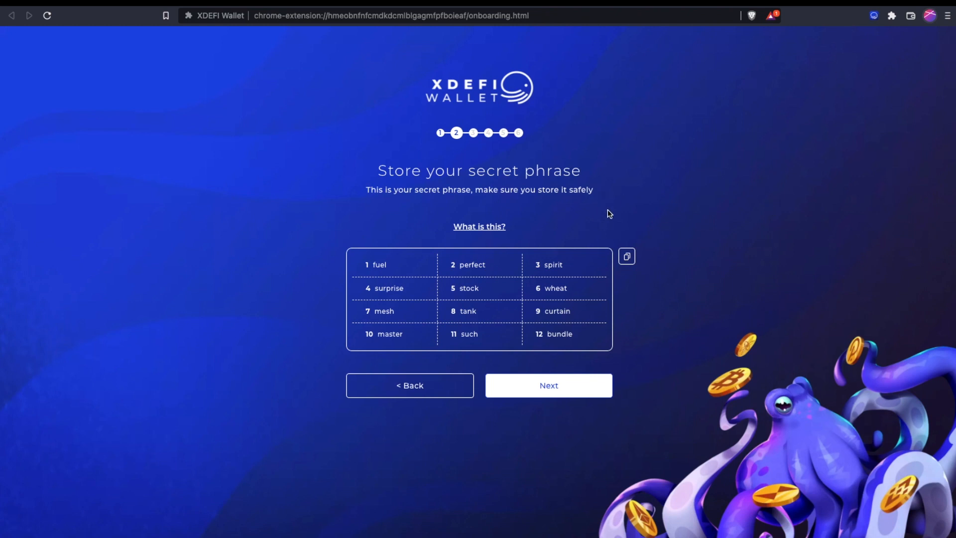
mouse_move(611, 313)
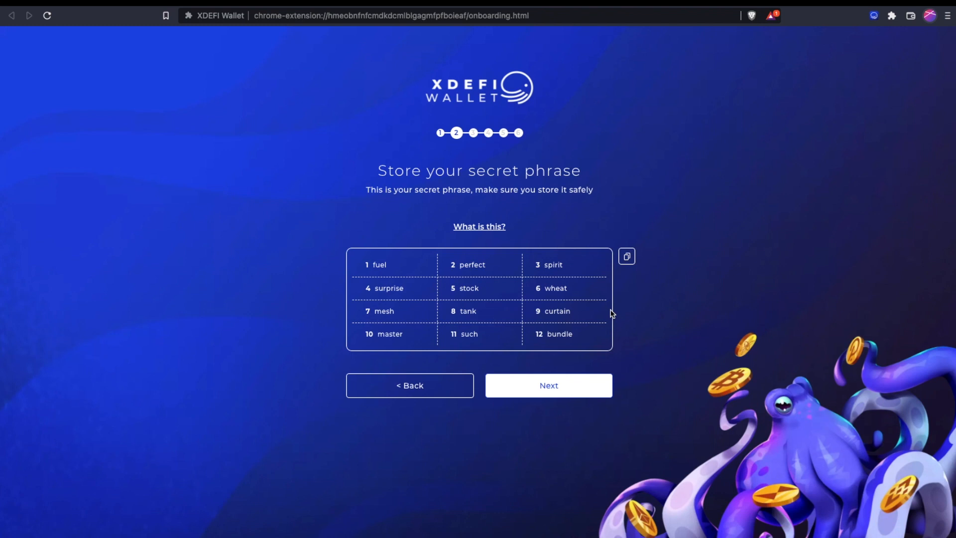
mouse_move(598, 321)
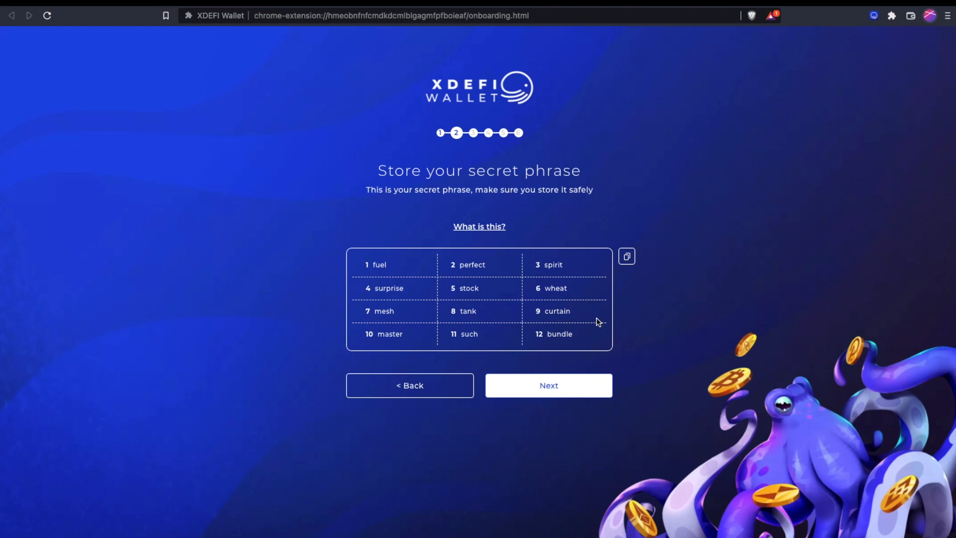
mouse_move(662, 341)
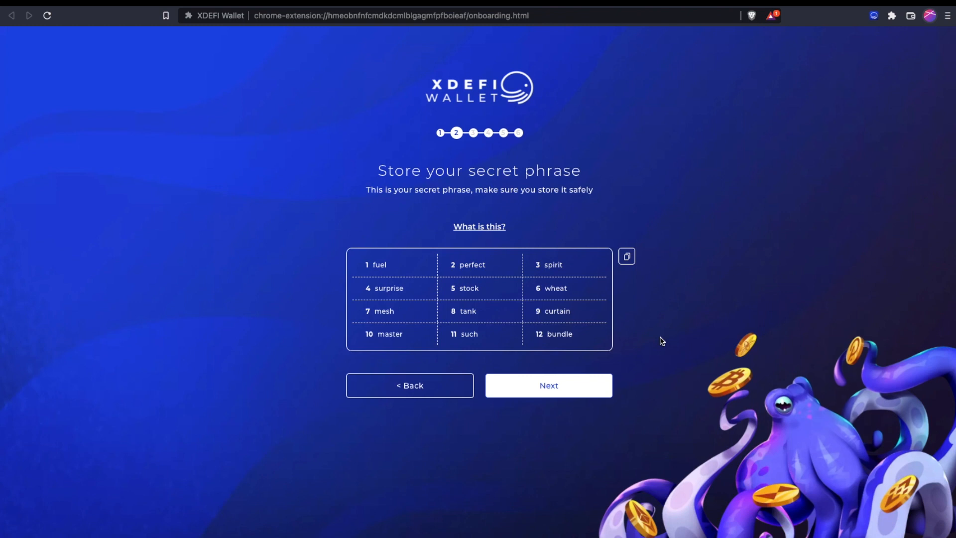
mouse_move(276, 266)
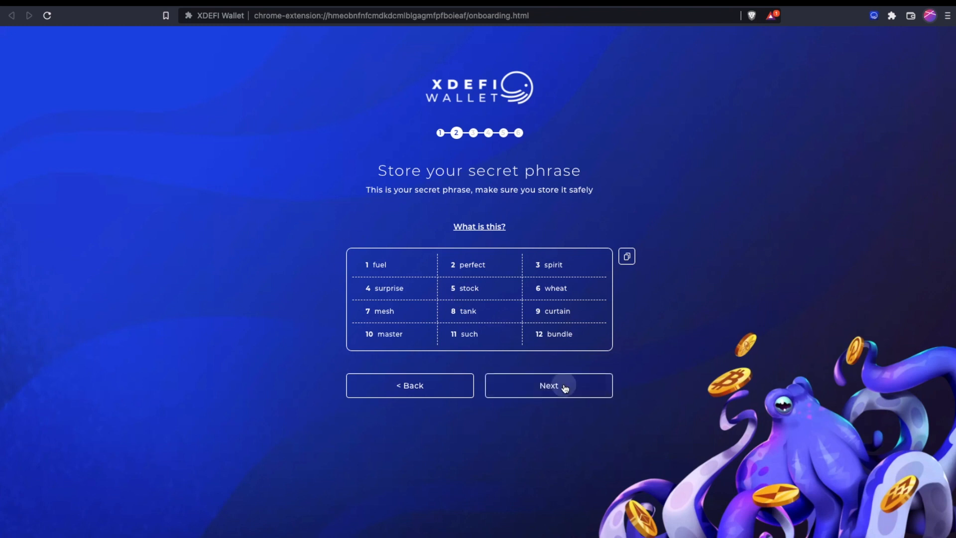
click(548, 384)
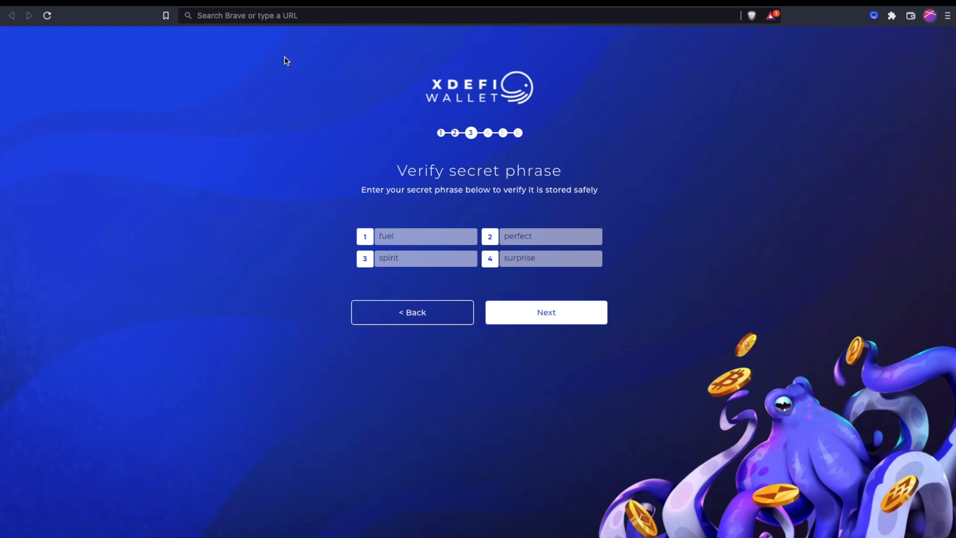
mouse_move(546, 311)
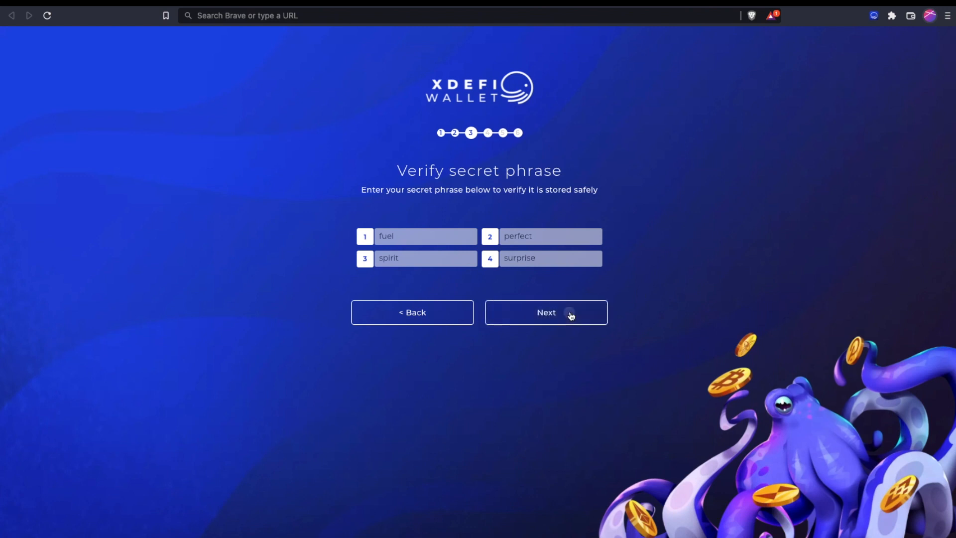
Confirm the secret phrase check and name the wallet 'XDEFI Demo'.
click(544, 311)
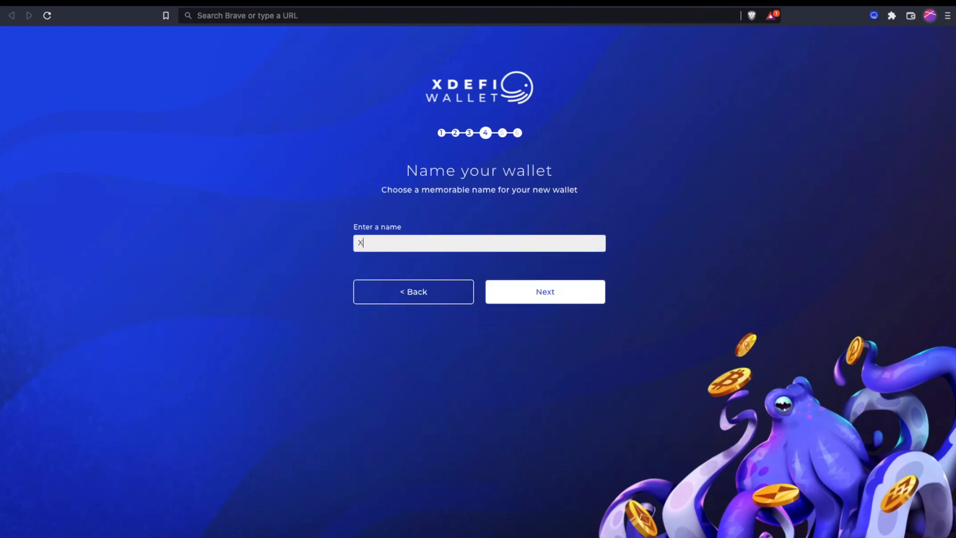
text(XDEFI Demo)
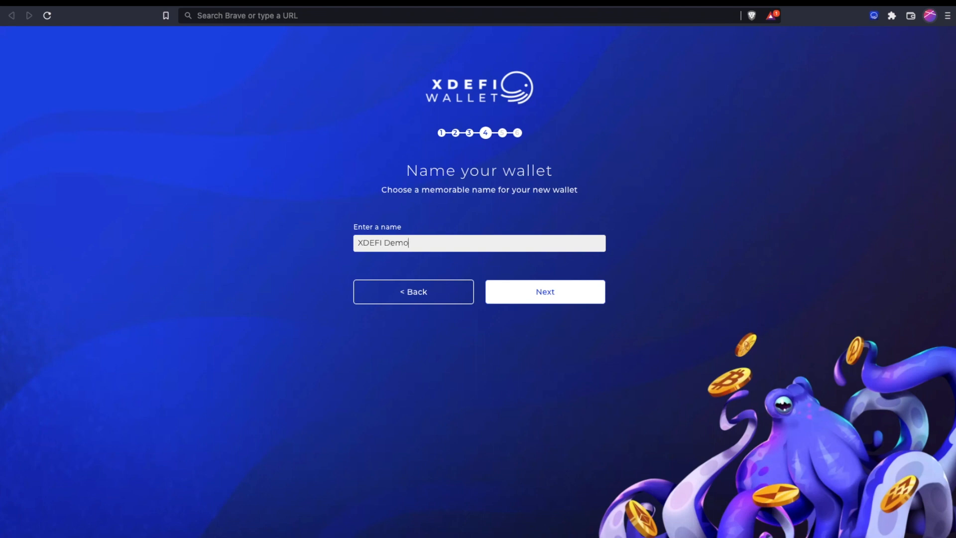
click(544, 292)
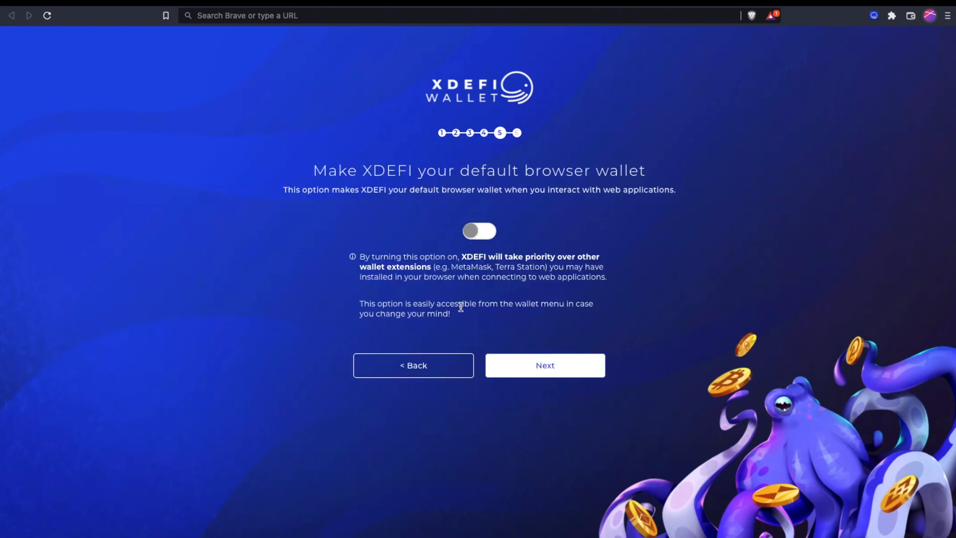
Turn on the default browser wallet toggle and continue to chain selection.
click(479, 230)
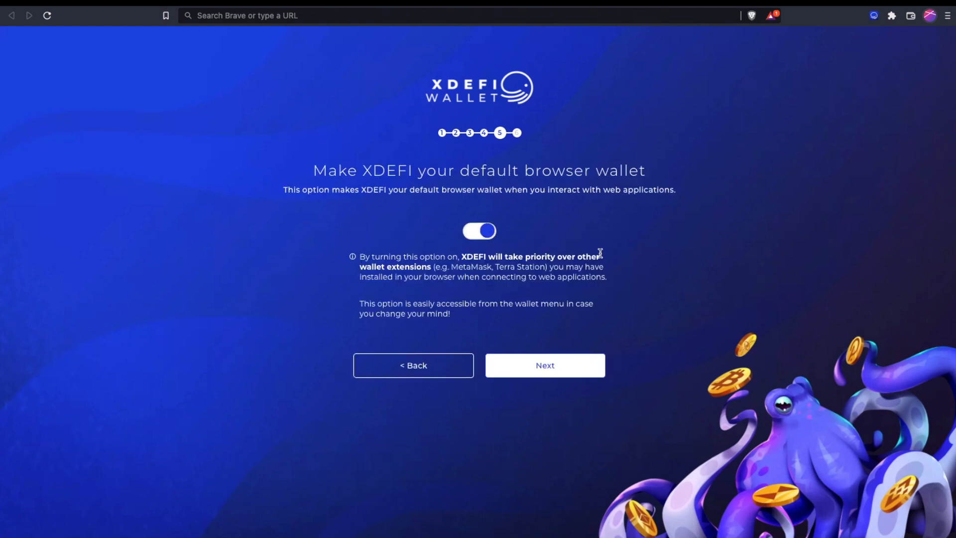
mouse_move(457, 296)
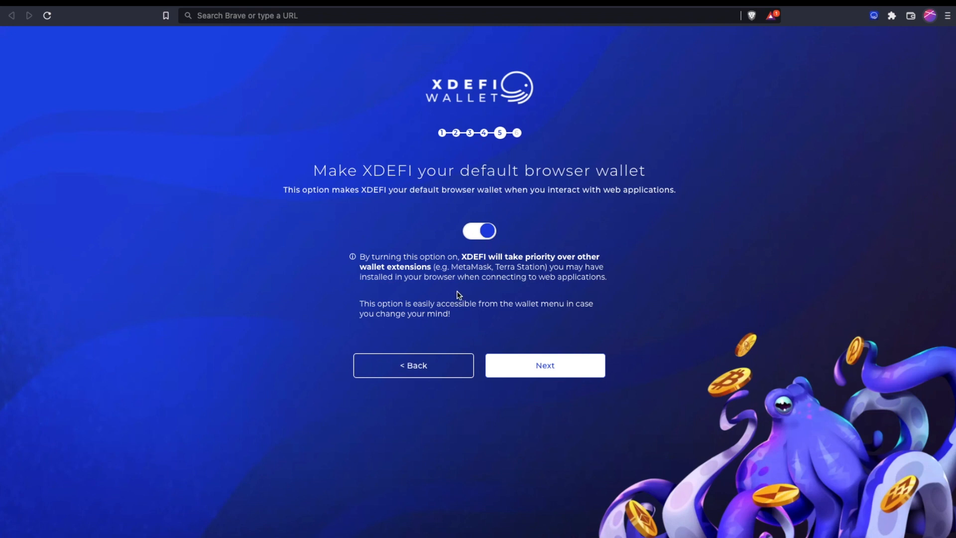
mouse_move(471, 273)
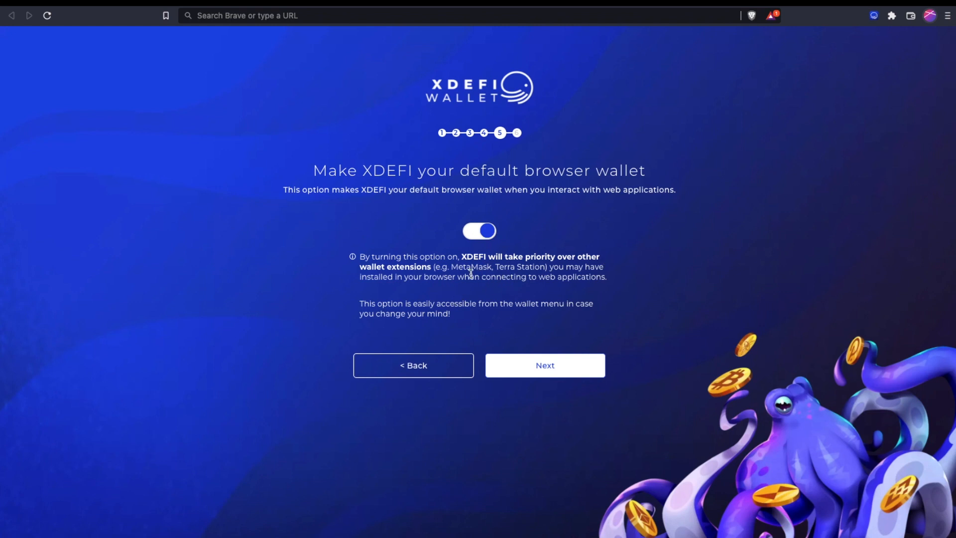
mouse_move(323, 290)
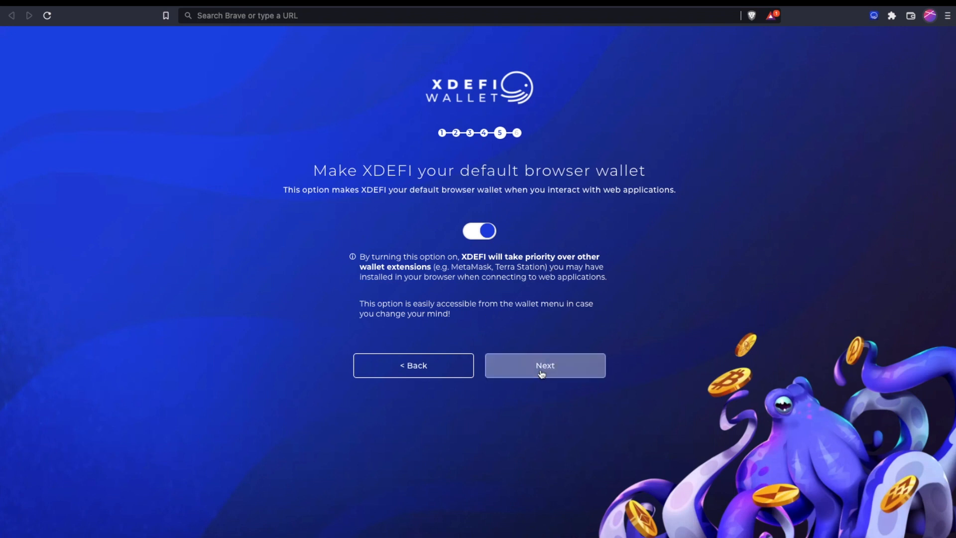
click(543, 365)
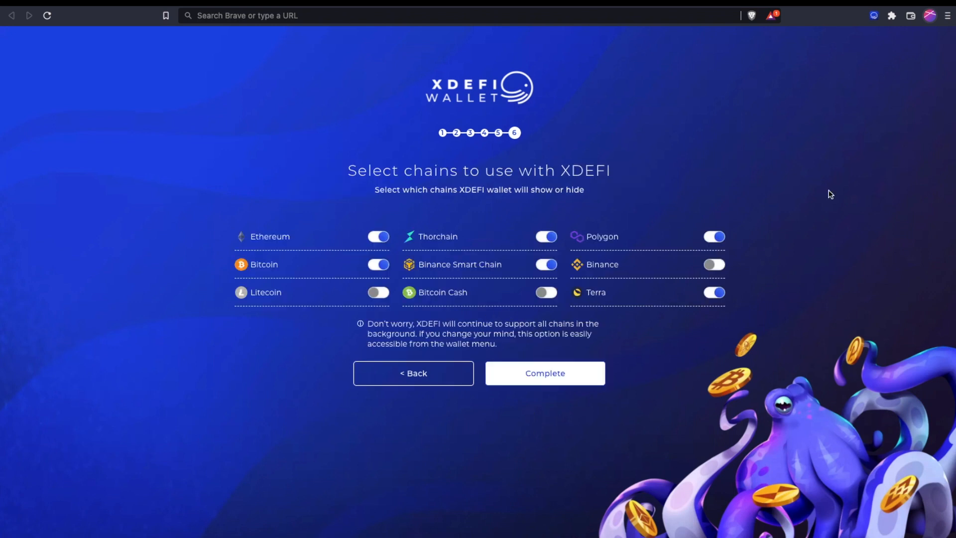
mouse_move(490, 305)
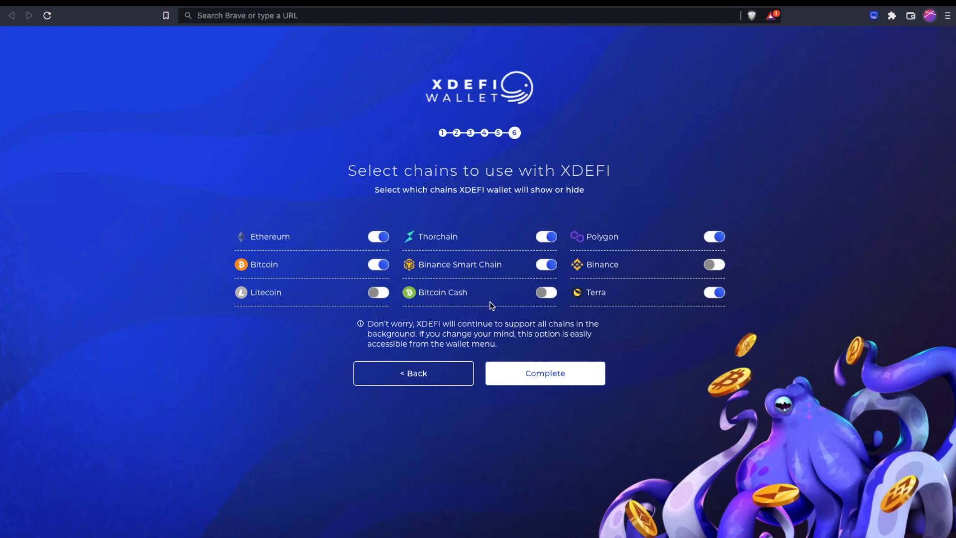
mouse_move(634, 266)
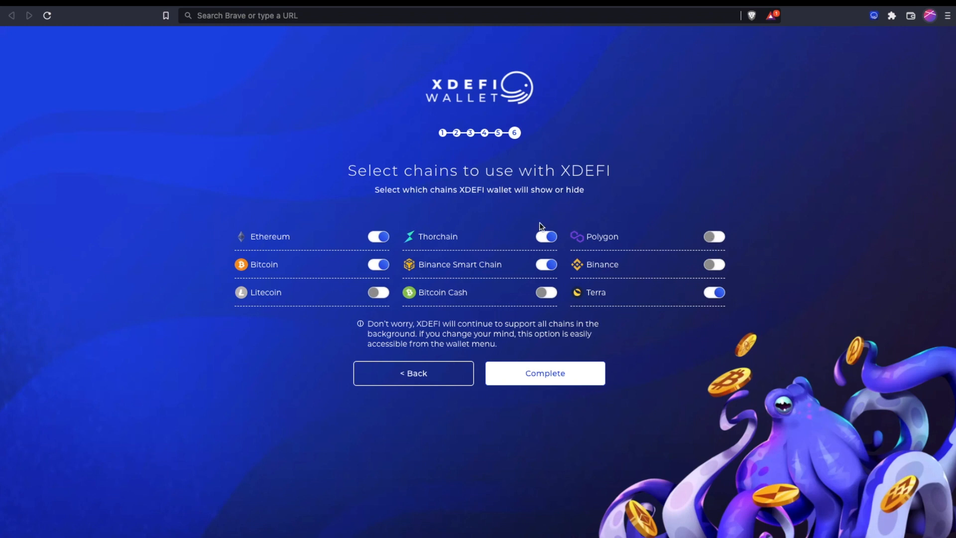
Enable the Binance, Bitcoin Cash and Litecoin chains and complete the wallet setup.
click(545, 264)
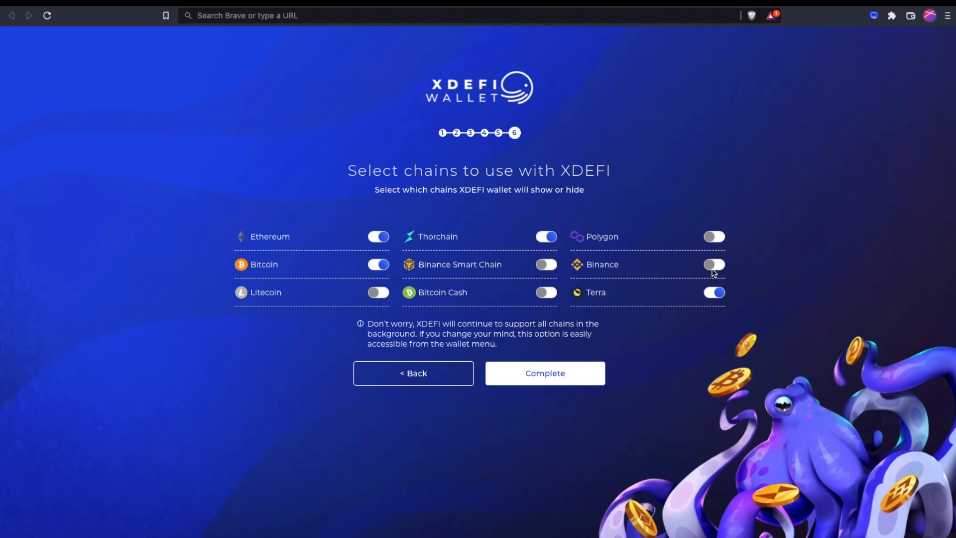
click(714, 264)
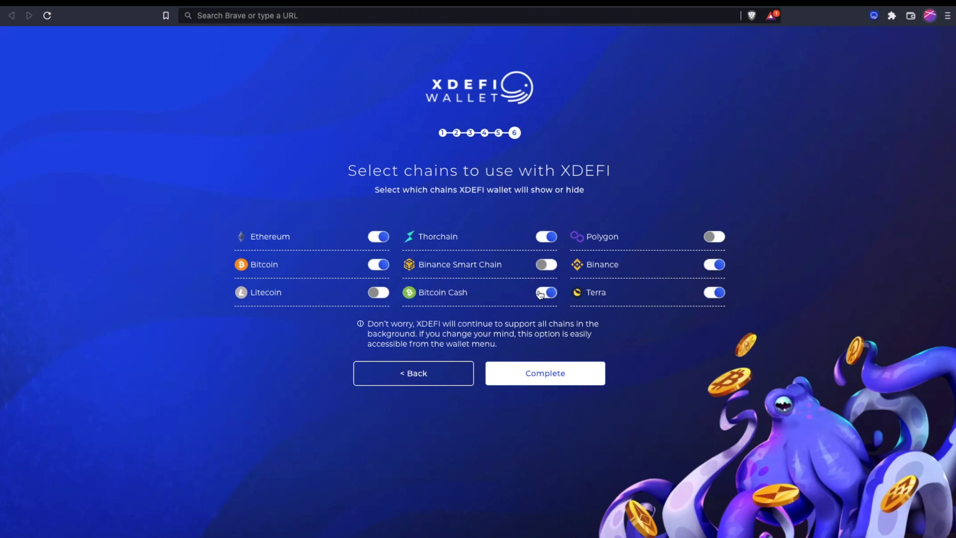
click(378, 292)
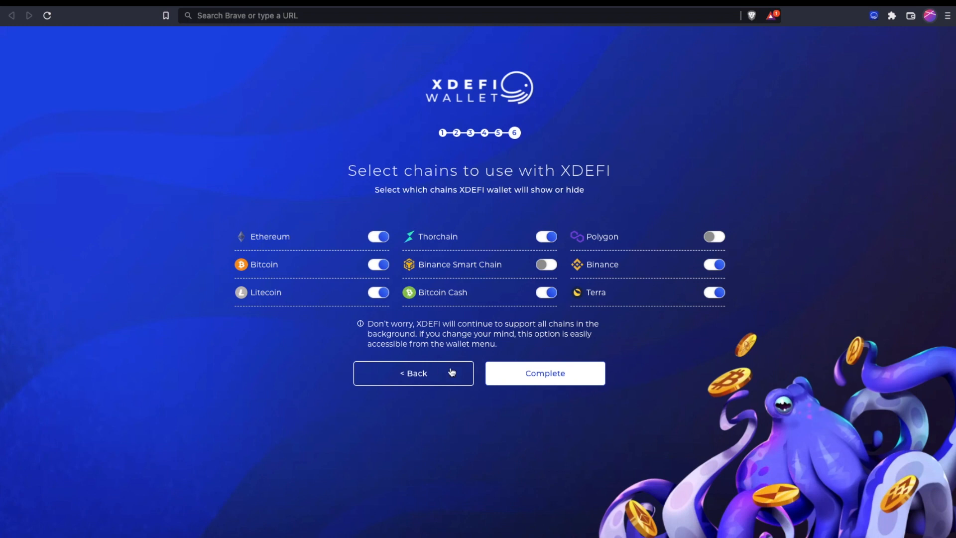
mouse_move(599, 412)
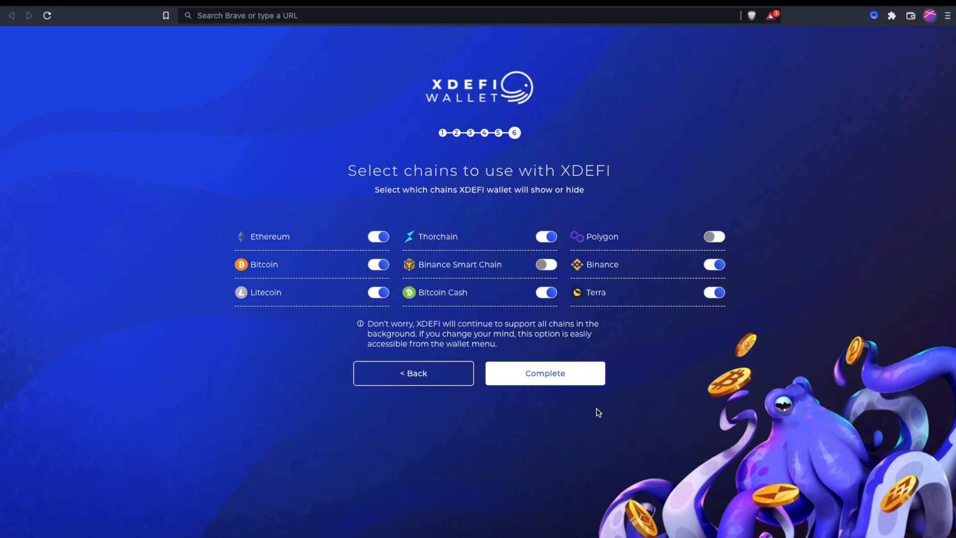
mouse_move(577, 354)
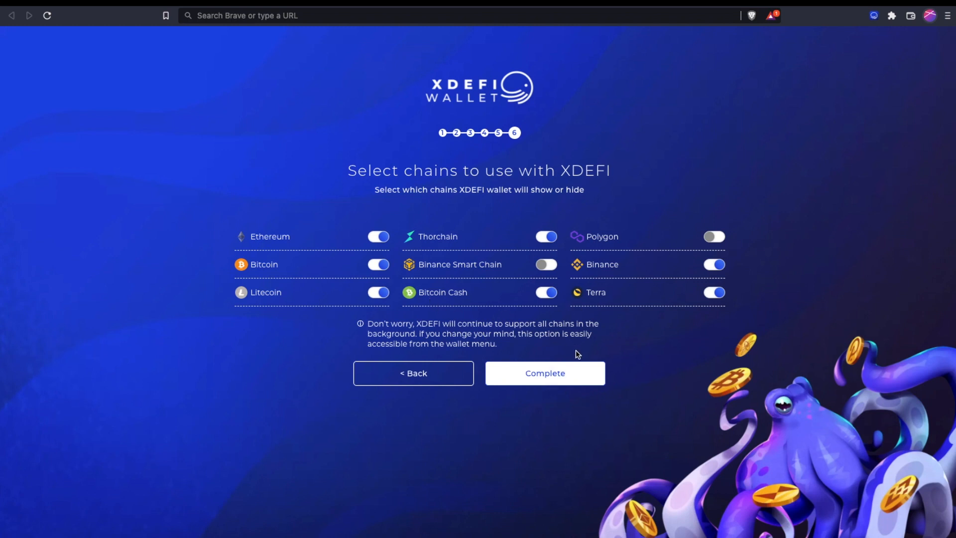
click(544, 372)
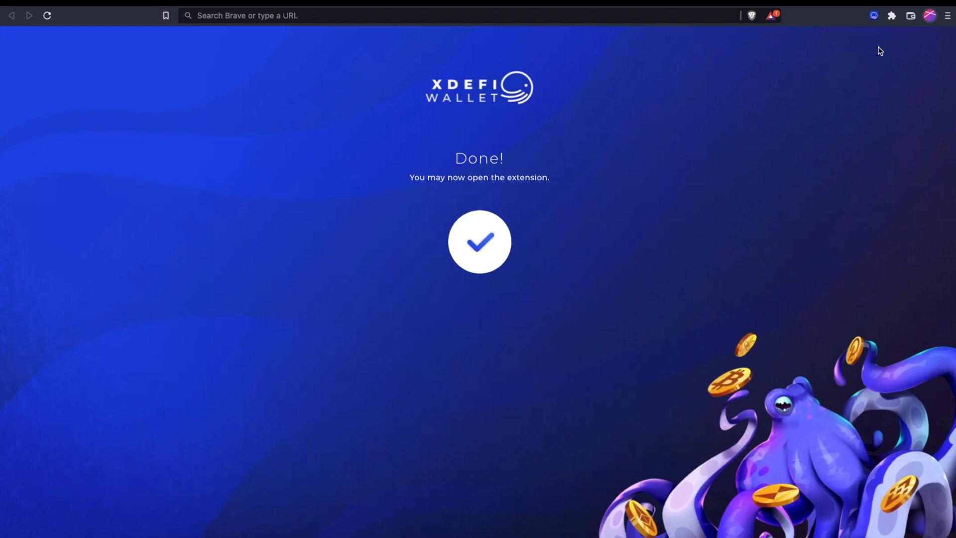
mouse_move(652, 159)
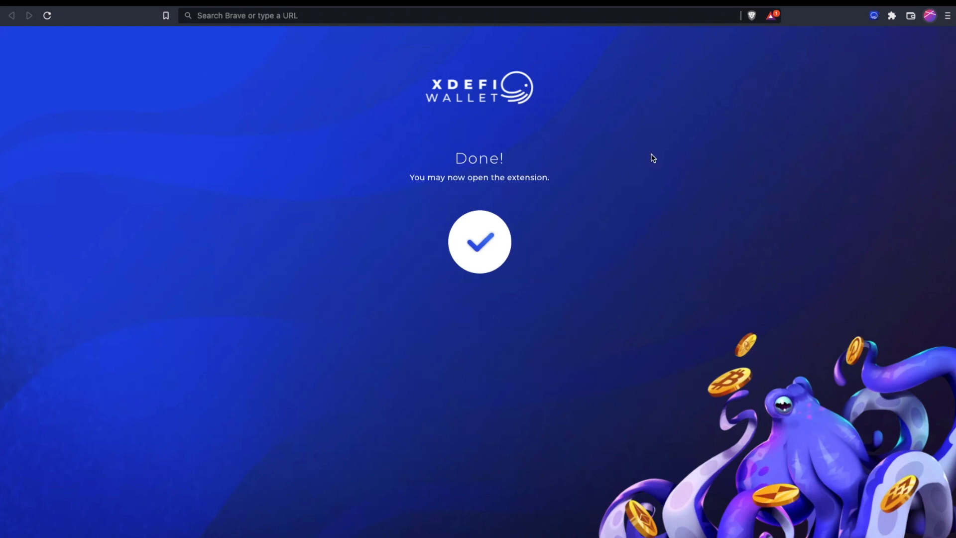
click(873, 16)
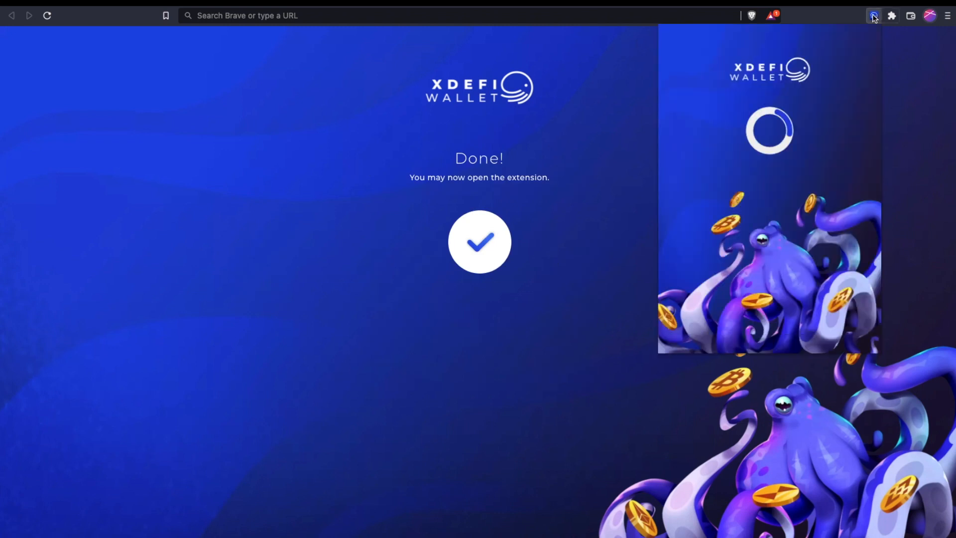
Browse the XDEFI Demo wallet's zero-balance asset list and check the BNB row's options.
click(873, 15)
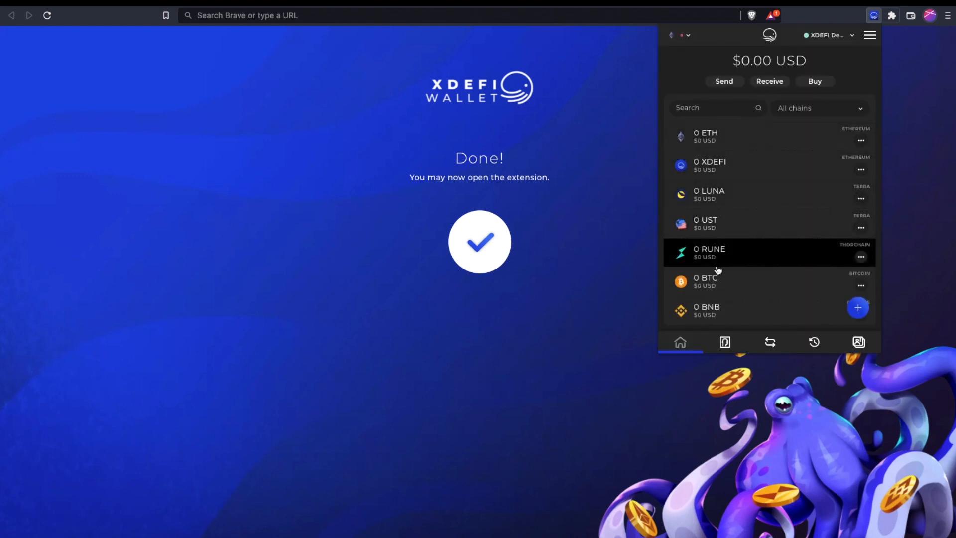
scroll(down, 3)
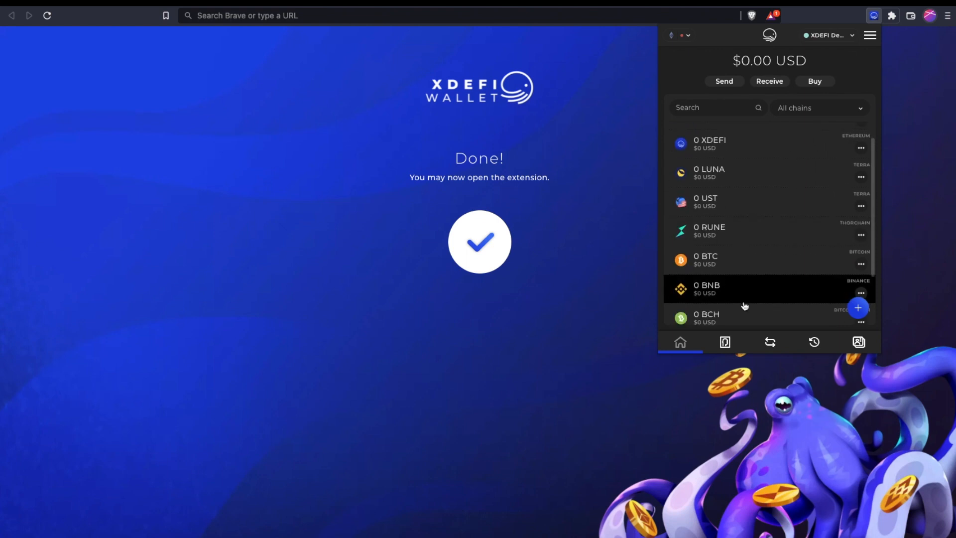
scroll(down, 3)
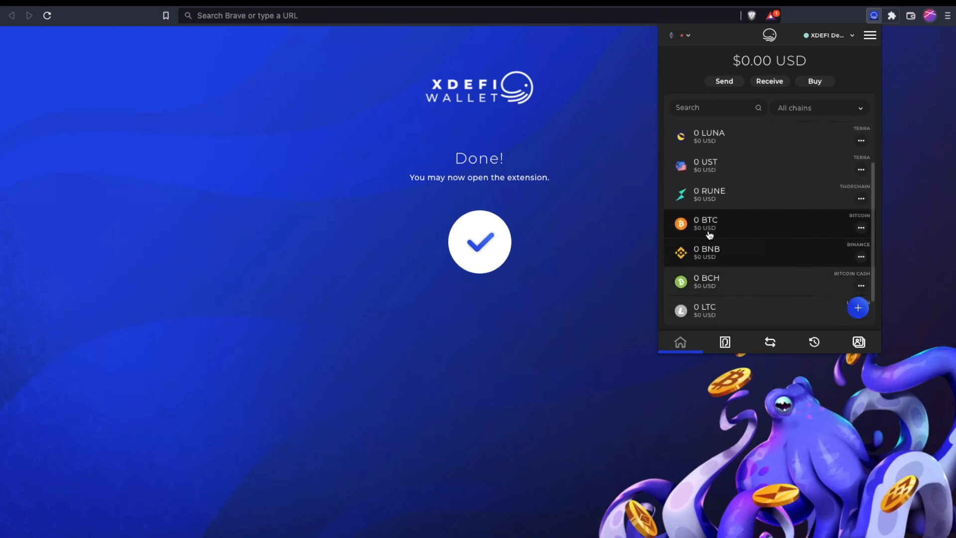
mouse_move(860, 257)
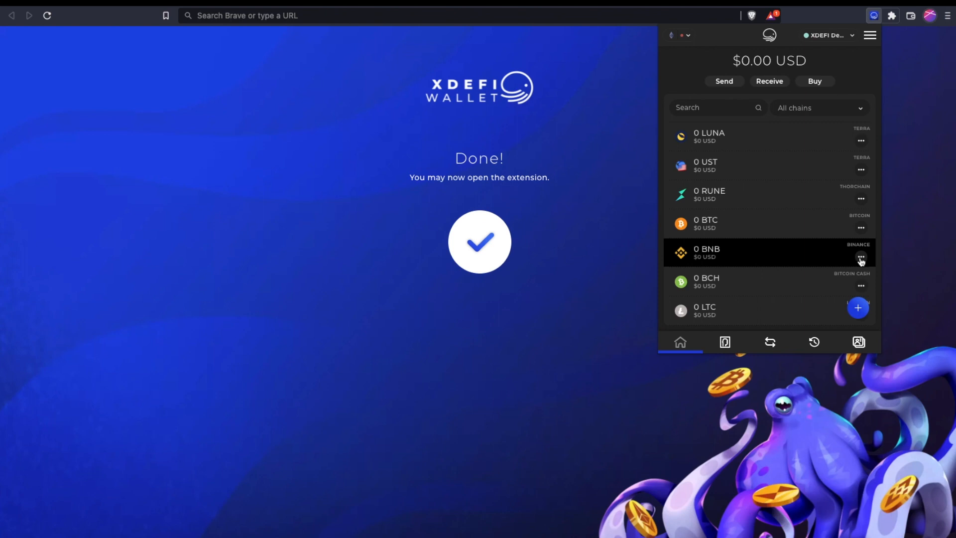
click(860, 256)
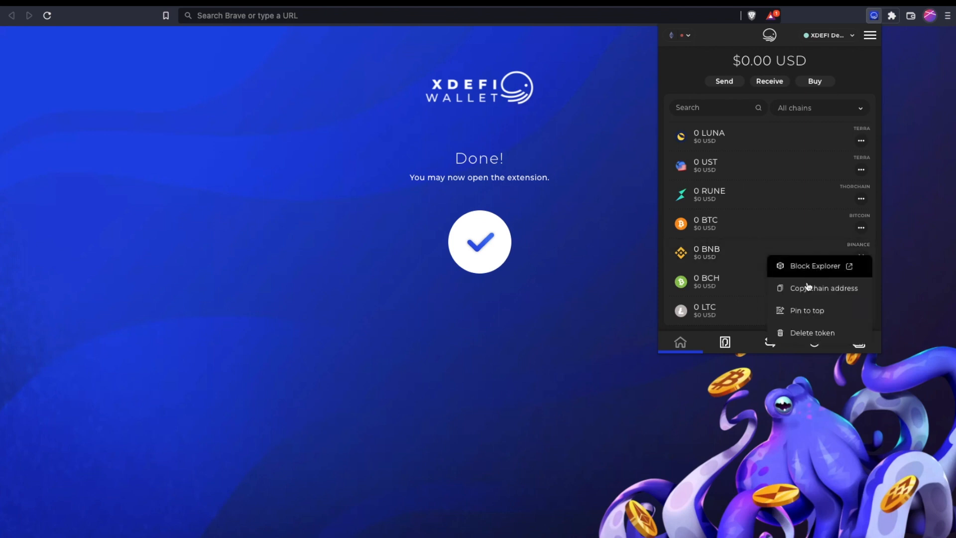
mouse_move(807, 293)
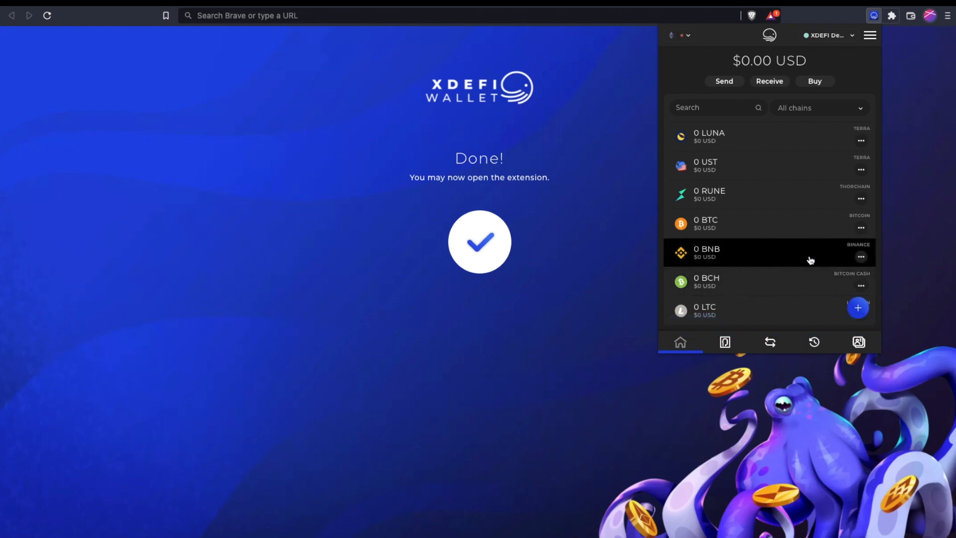
mouse_move(775, 267)
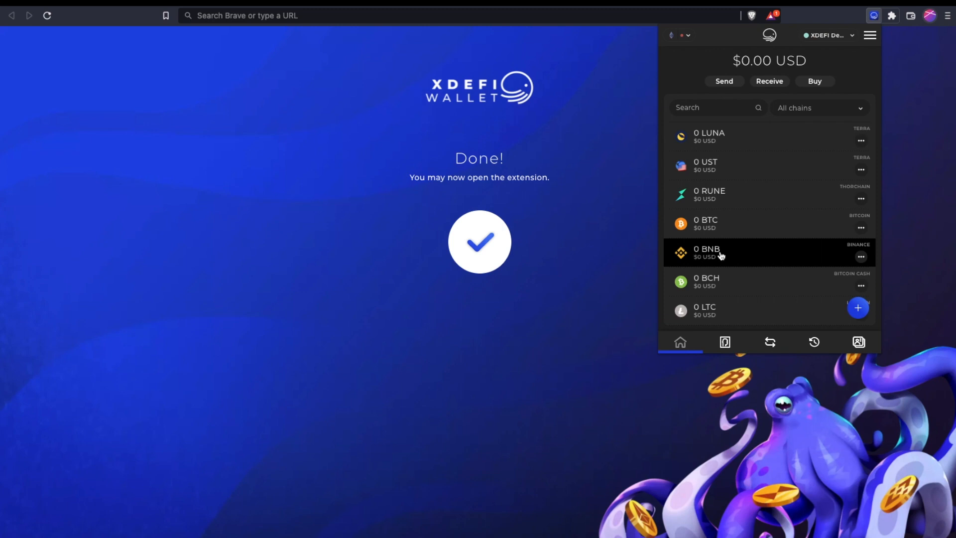
mouse_move(709, 258)
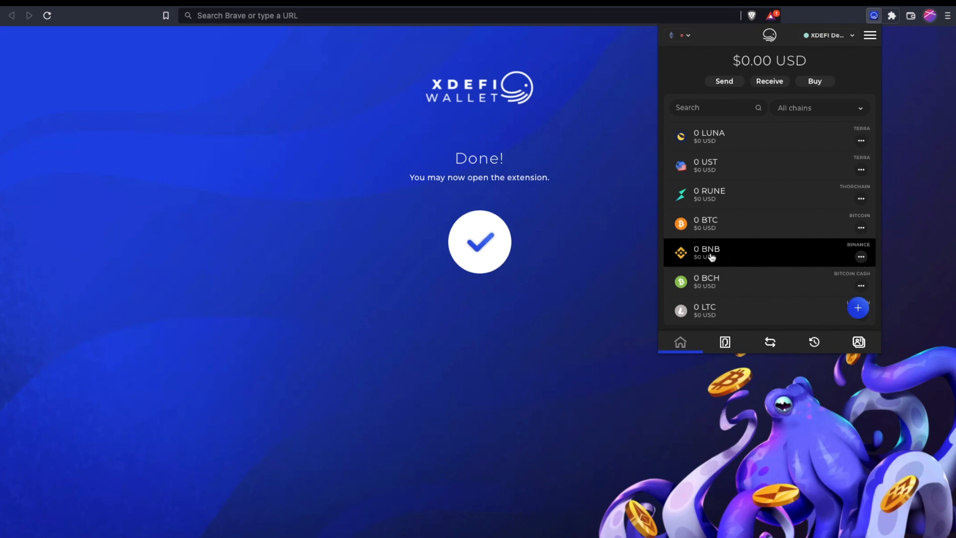
mouse_move(770, 253)
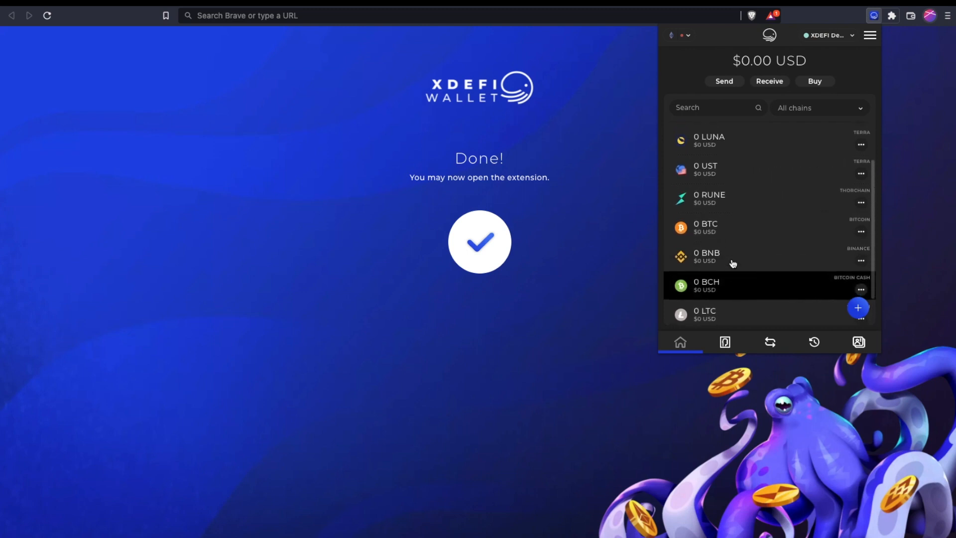
scroll(up, 3)
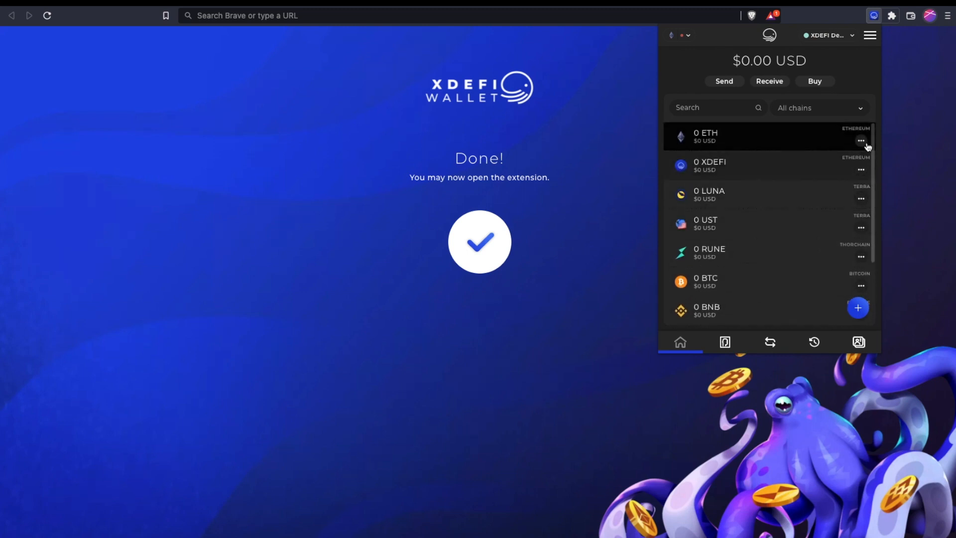
Bring up the ETH row's options: Block Explorer, copy chain address, pin to top, delete token.
click(860, 140)
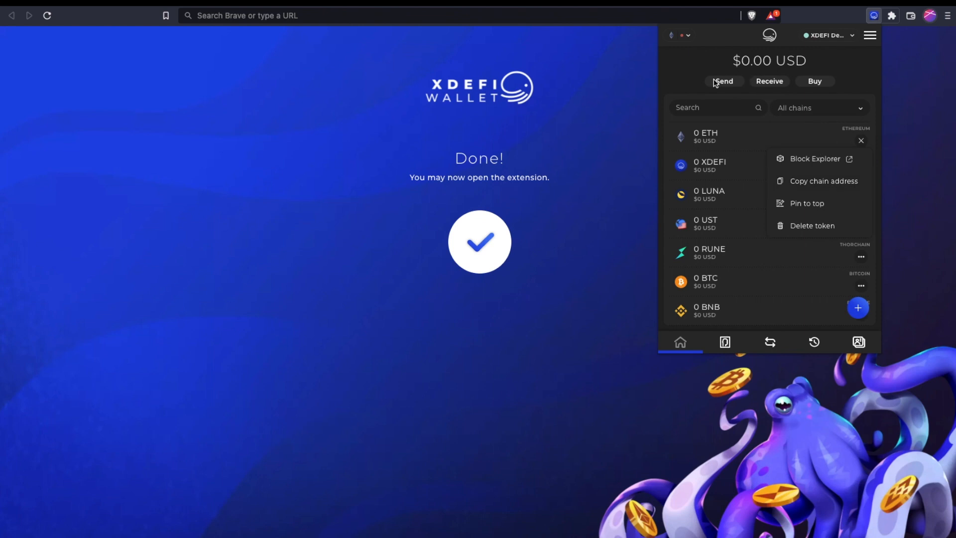
mouse_move(666, 78)
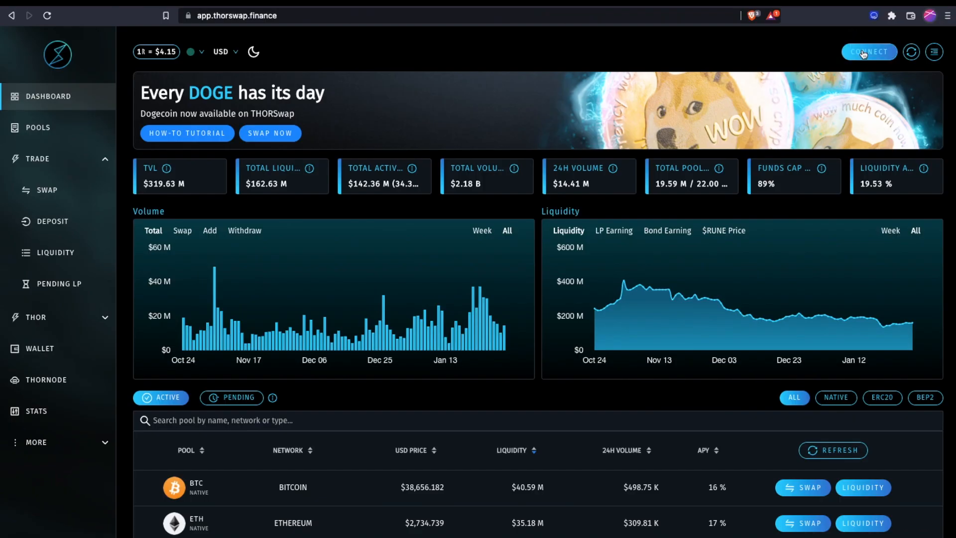
Connect THORSwap to the XDEFI wallet with all eight chains, THOR through BCH, selected.
click(868, 51)
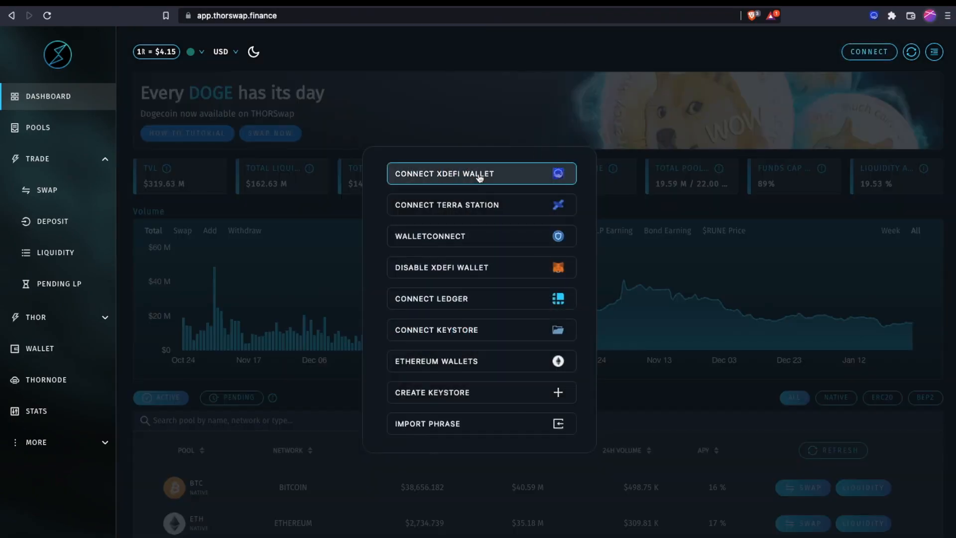
click(479, 173)
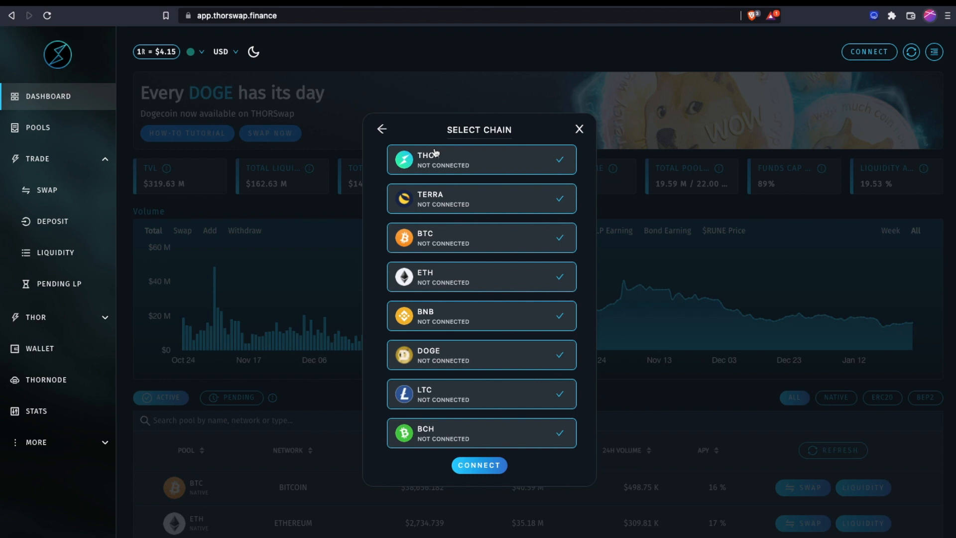
mouse_move(397, 404)
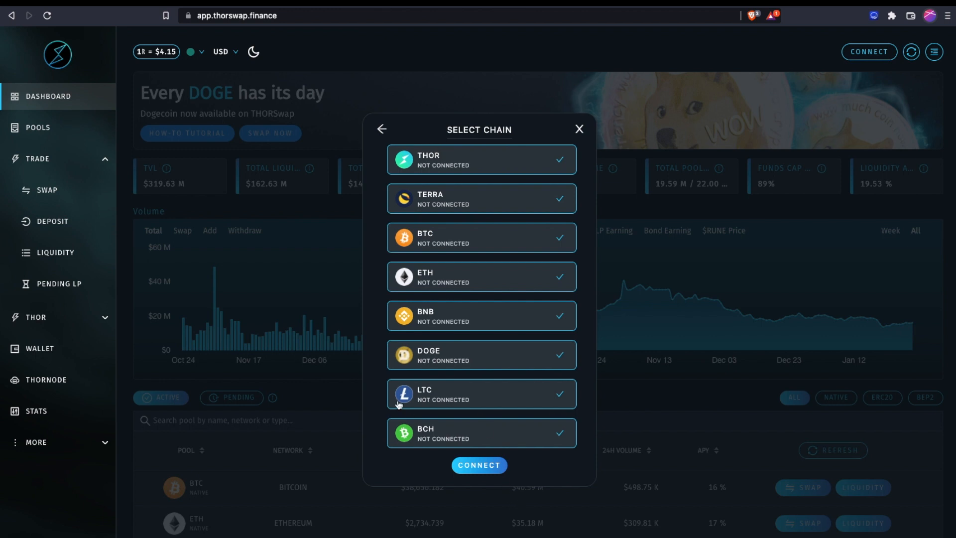
mouse_move(486, 348)
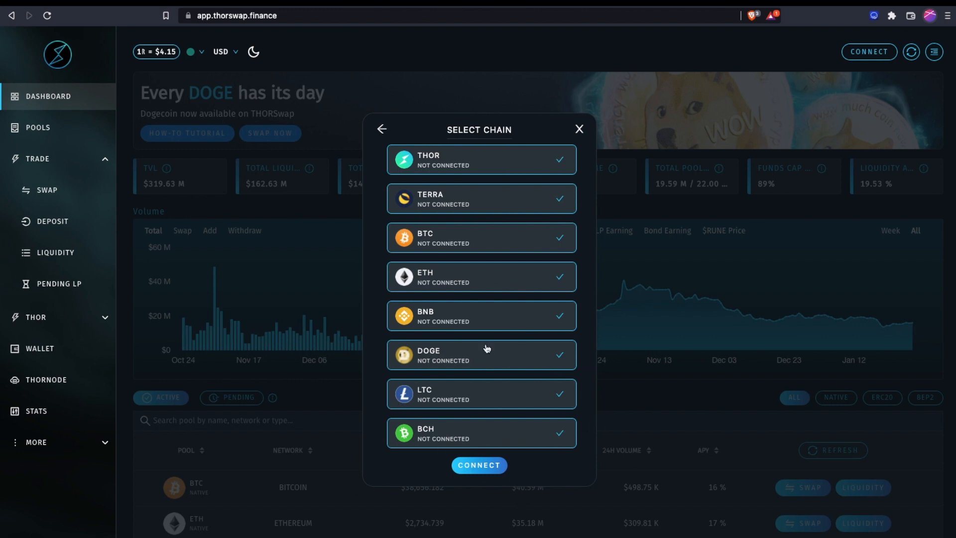
mouse_move(477, 338)
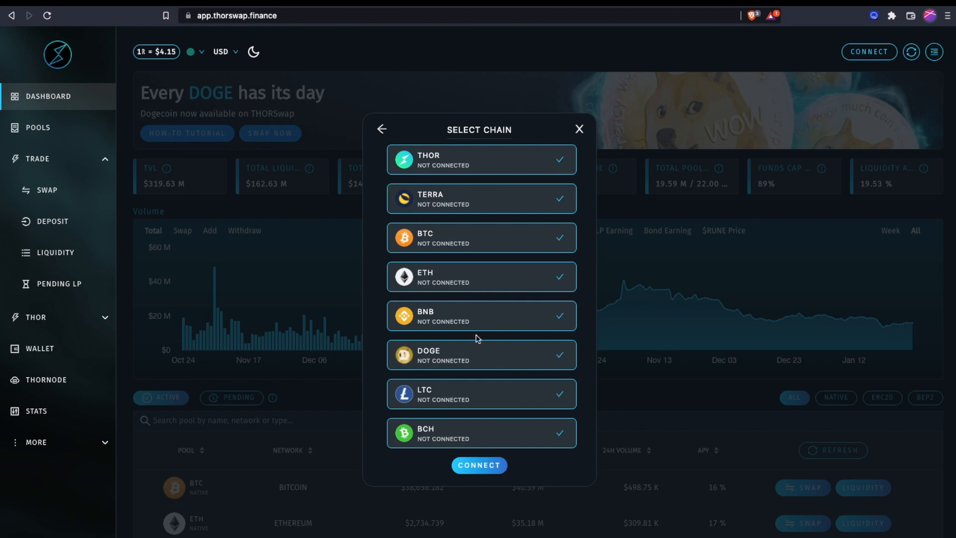
mouse_move(499, 416)
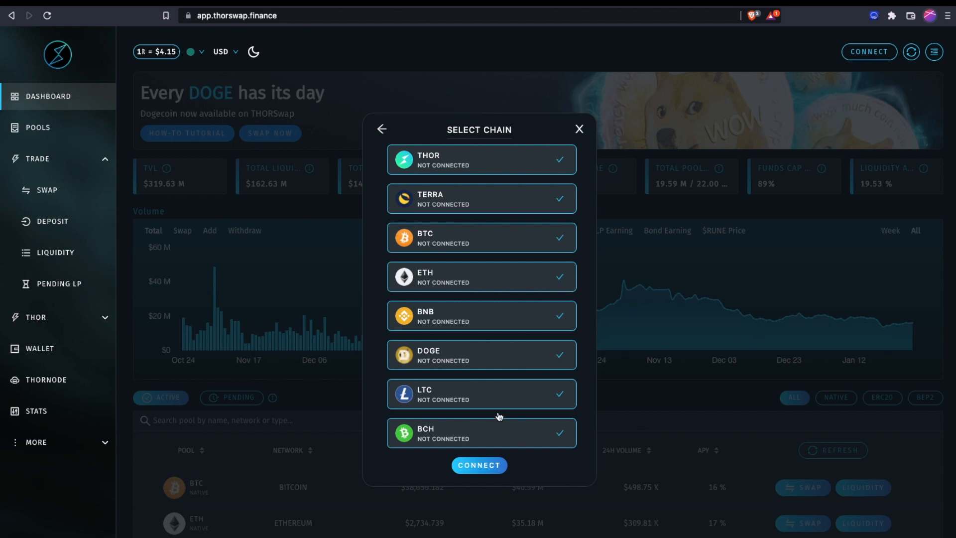
mouse_move(479, 465)
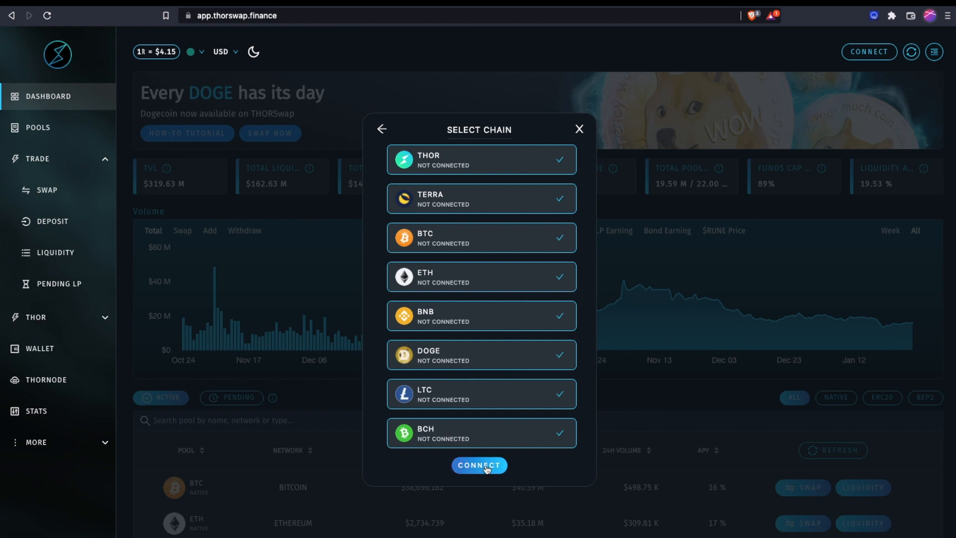
click(479, 465)
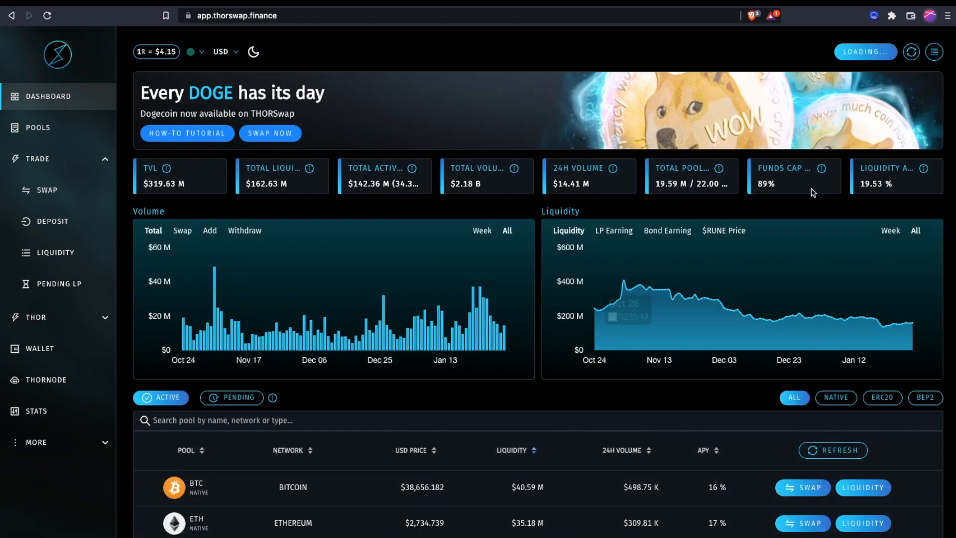
Show the wallet panel listing Thorchain, Bitcoin, Ethereum, Binance Chain, Litecoin and Bitcoin Cash addresses.
click(933, 51)
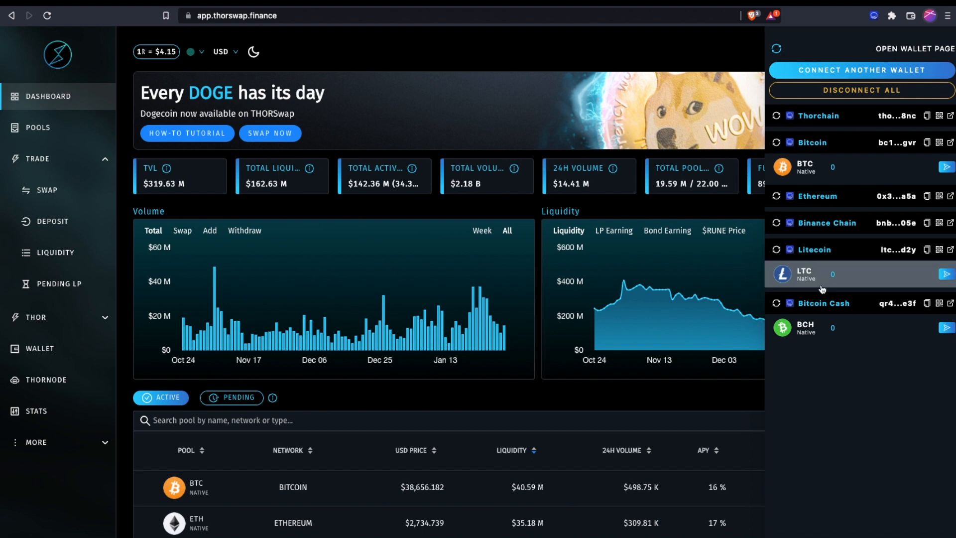
mouse_move(813, 338)
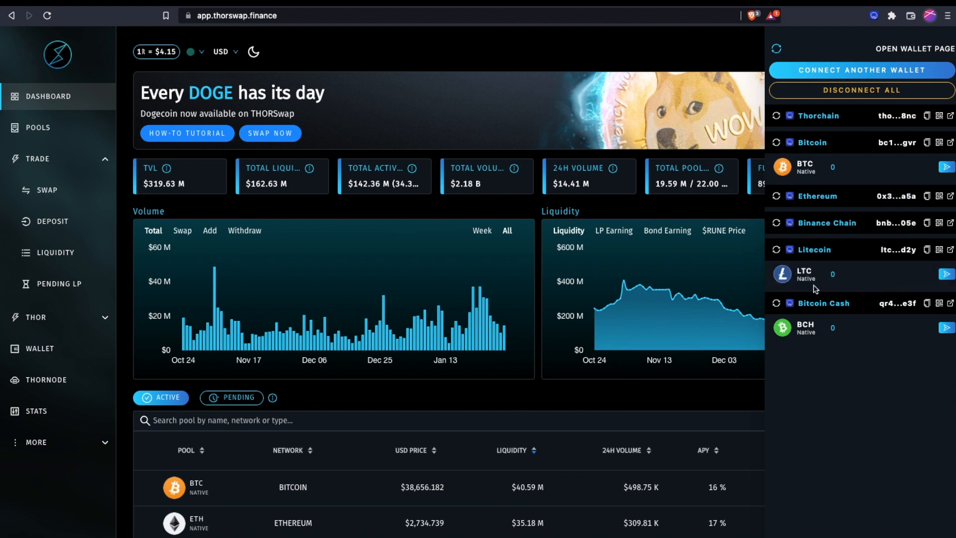
mouse_move(811, 118)
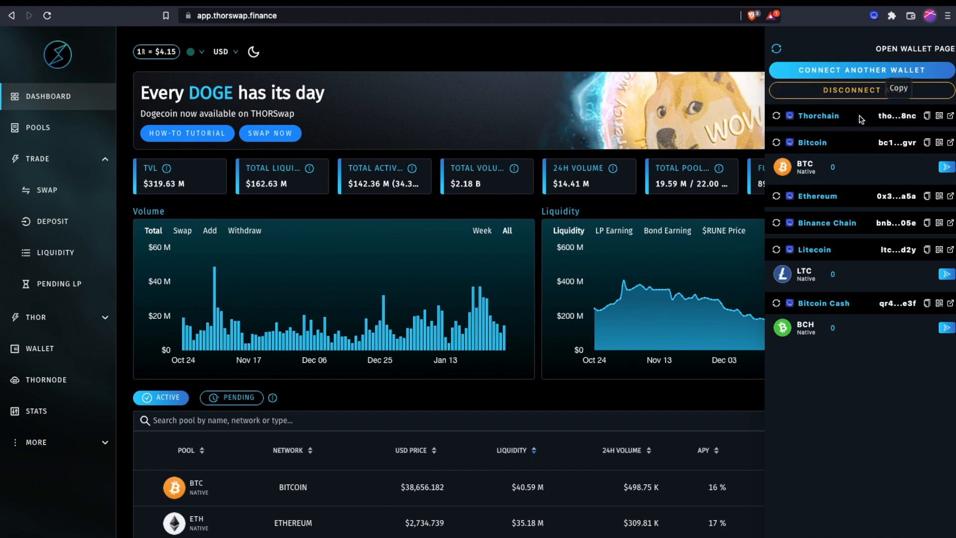
mouse_move(897, 142)
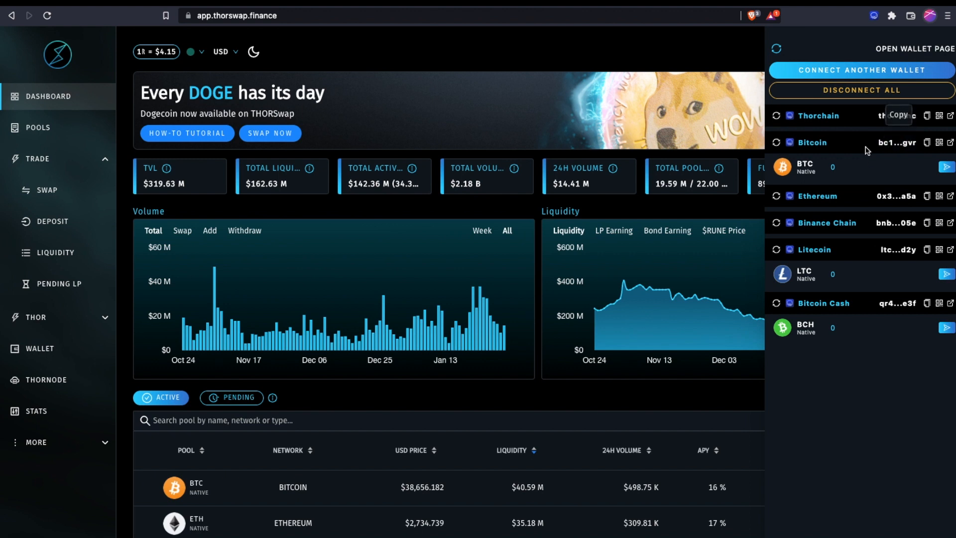
mouse_move(898, 196)
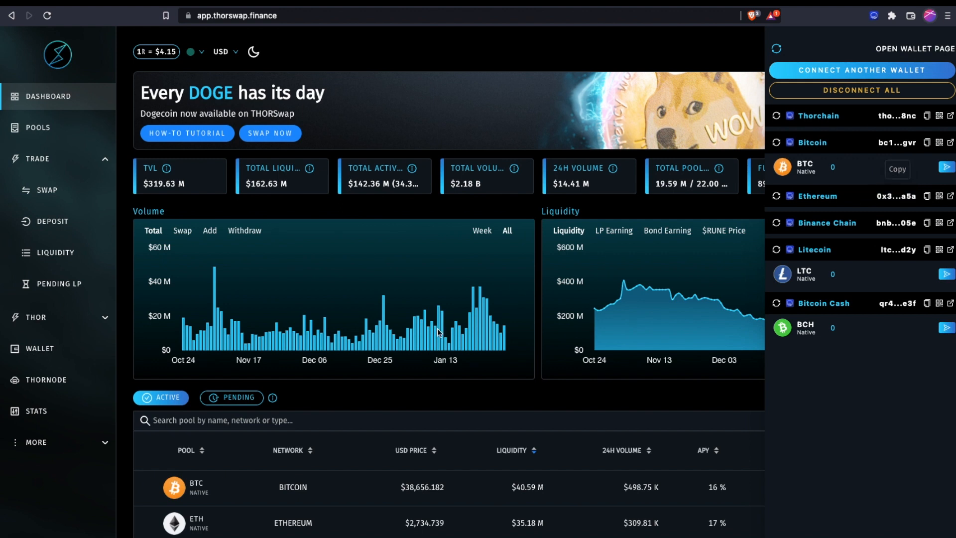
mouse_move(400, 419)
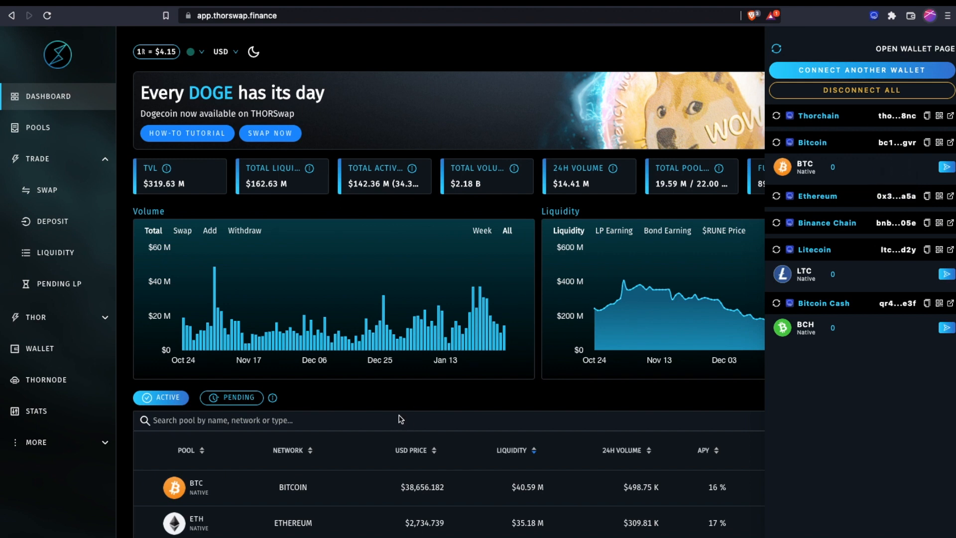
mouse_move(324, 395)
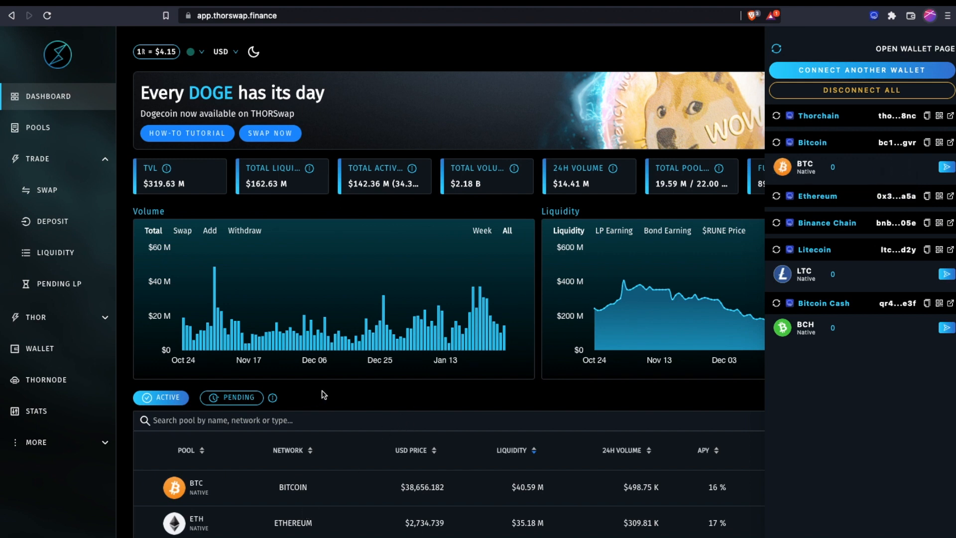
Scroll through the dashboard's active pools table (BTC, ETH, BUSD) and back to the top.
scroll(down, 3)
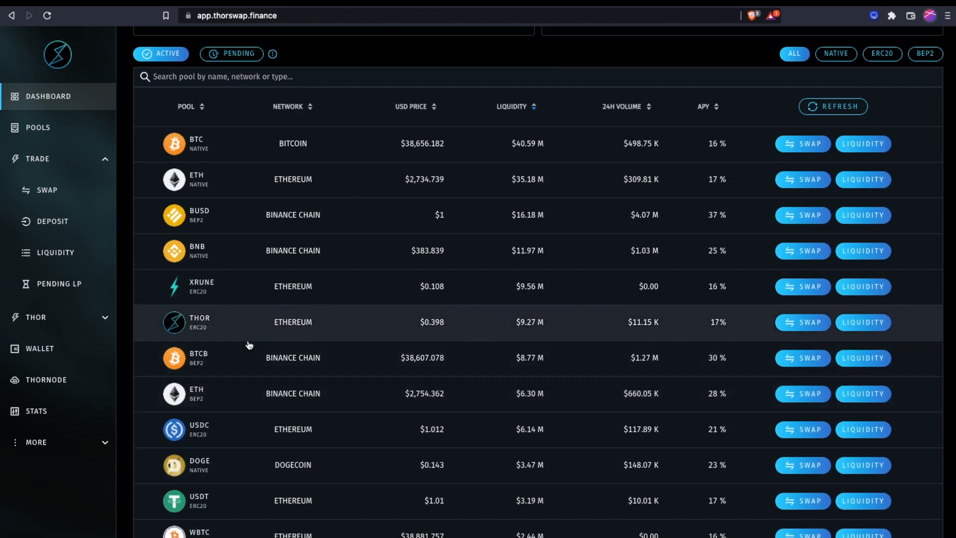
scroll(down, 3)
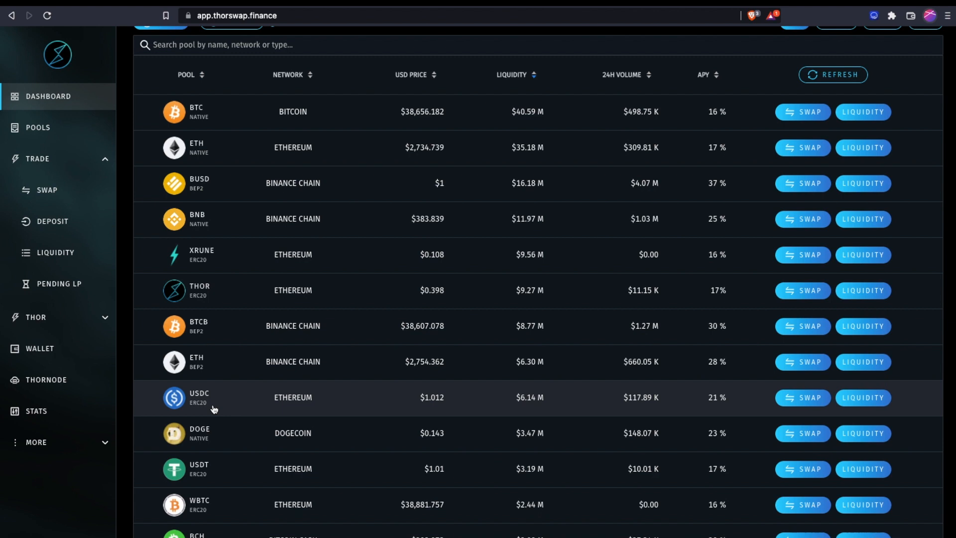
mouse_move(639, 325)
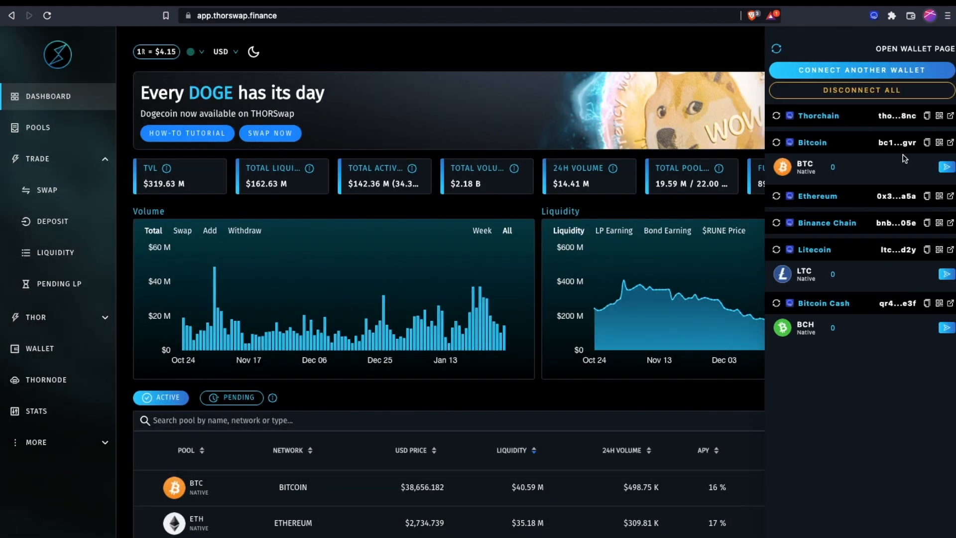
mouse_move(897, 222)
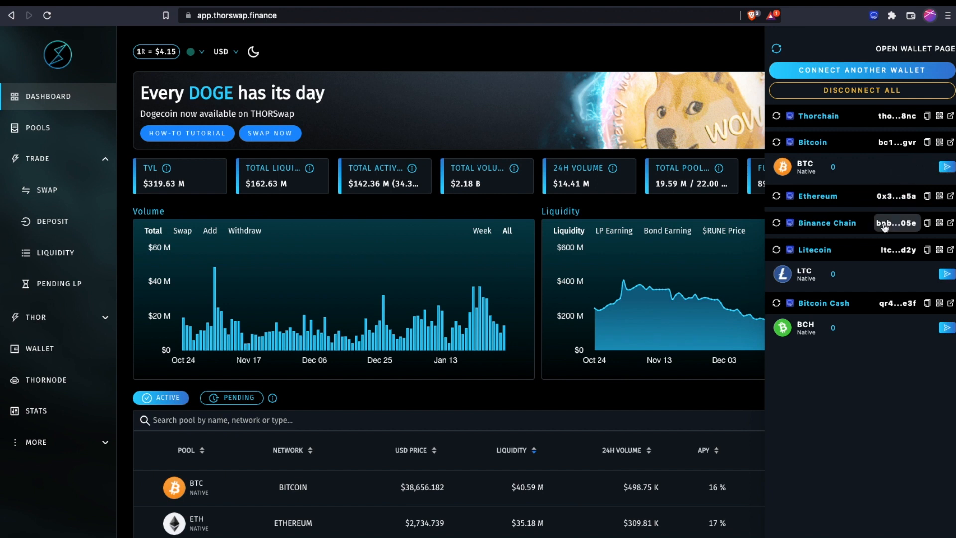
mouse_move(401, 361)
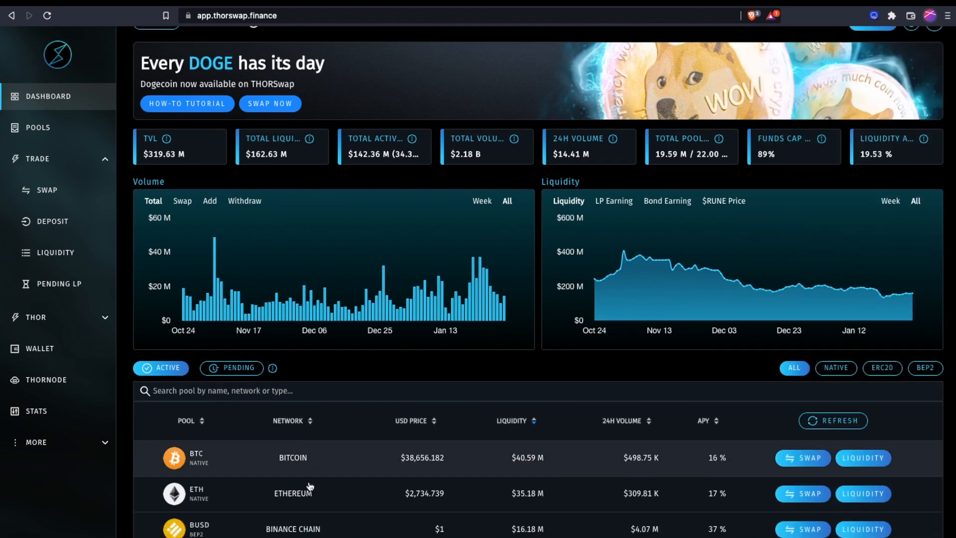
scroll(down, 3)
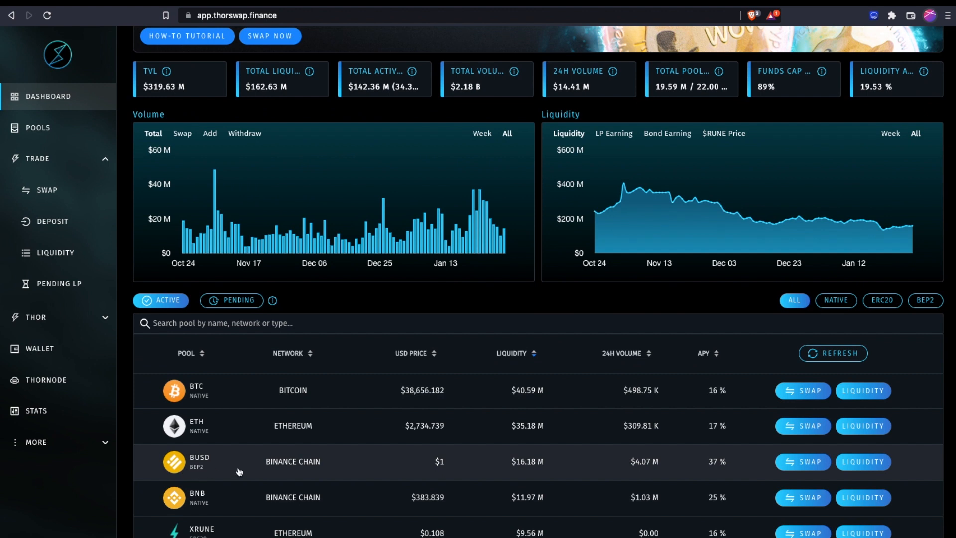
scroll(up, 3)
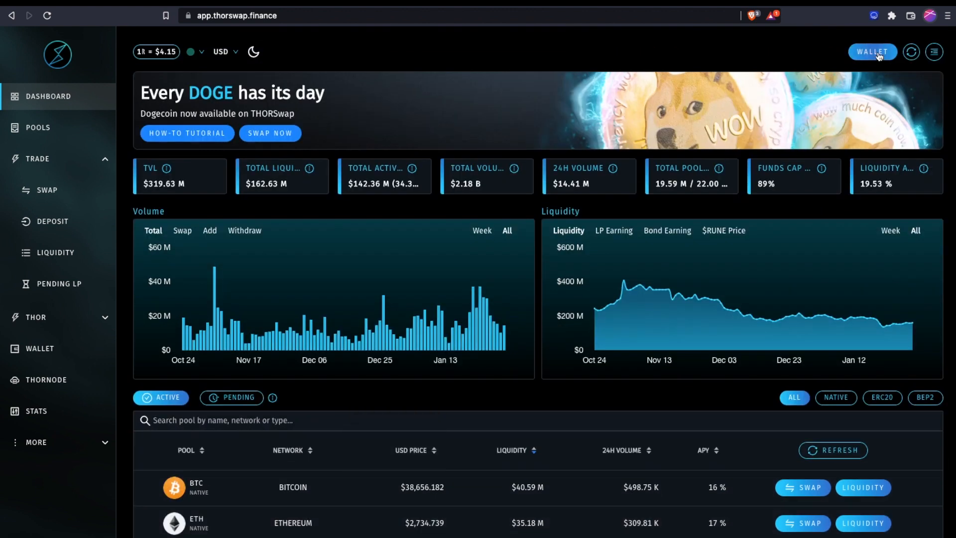
Reopen the wallet panel showing the six chain addresses with zero balances.
click(872, 52)
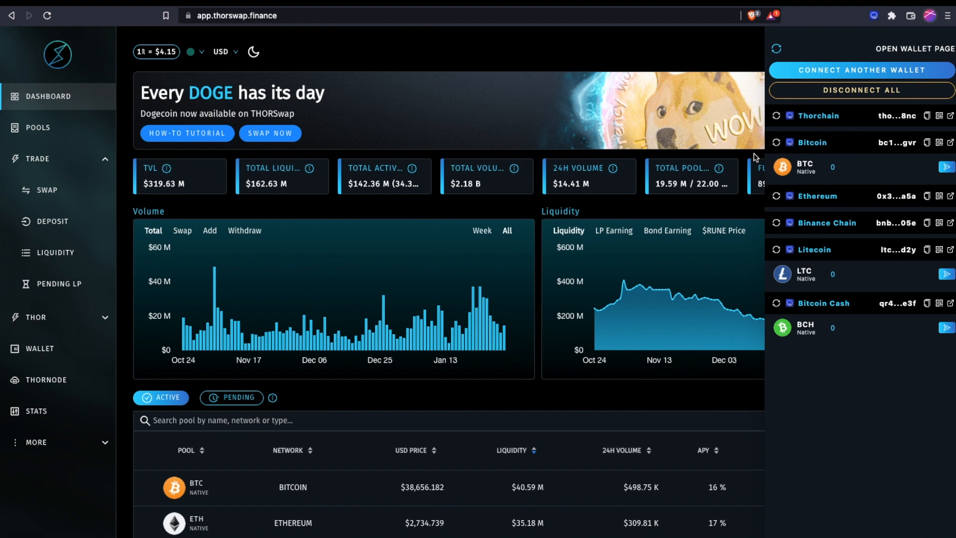
mouse_move(883, 160)
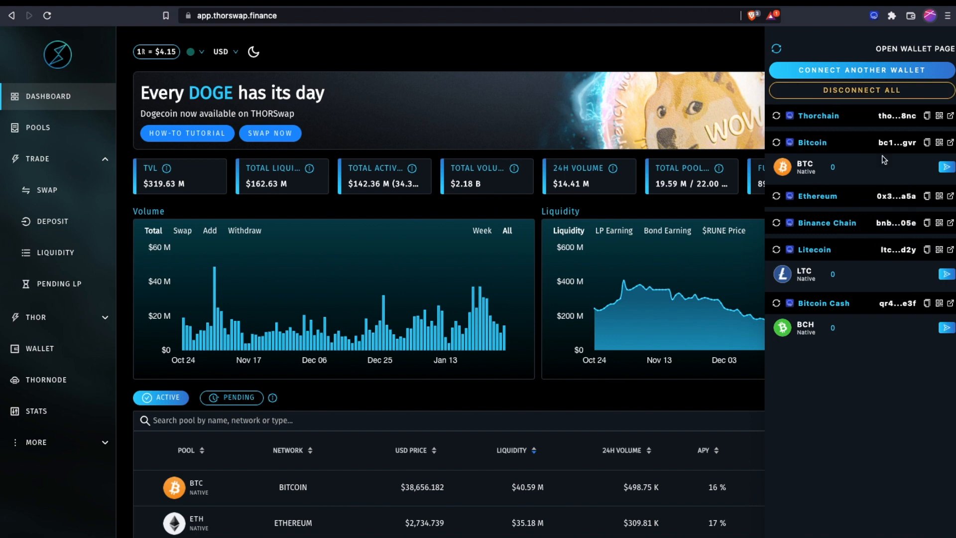
mouse_move(837, 245)
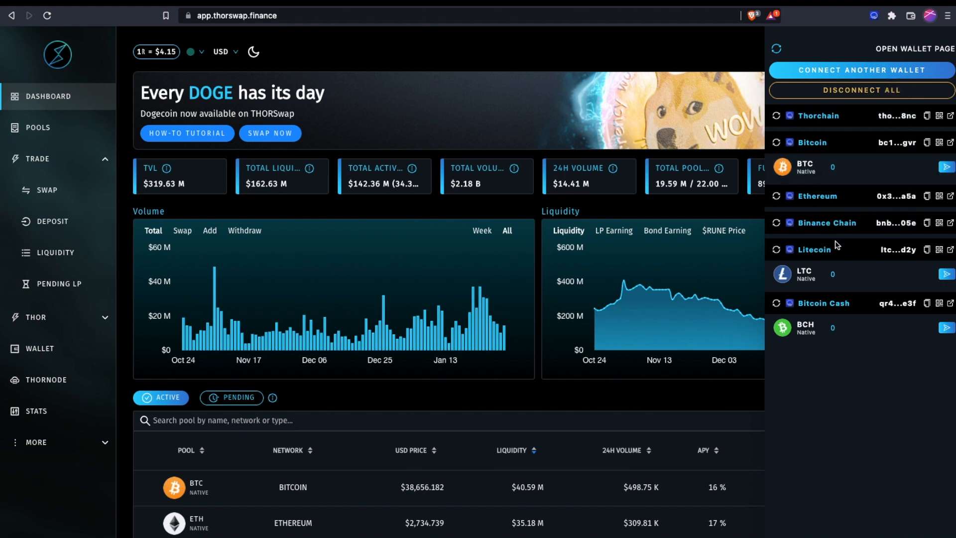
mouse_move(856, 306)
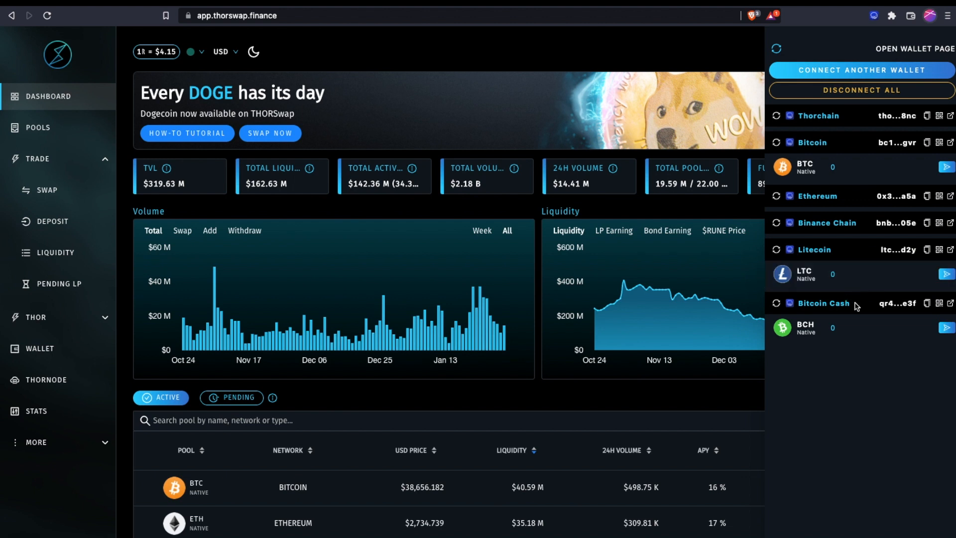
mouse_move(821, 295)
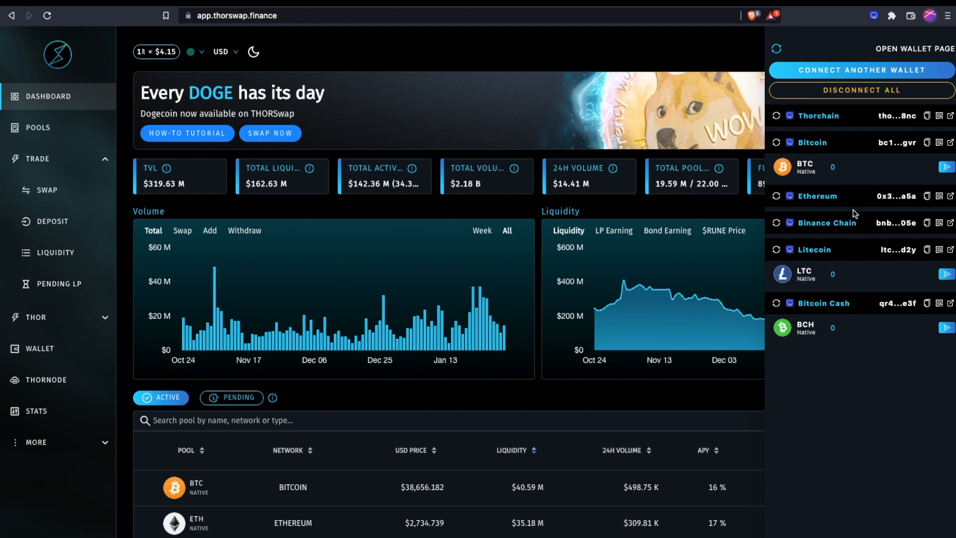
mouse_move(487, 402)
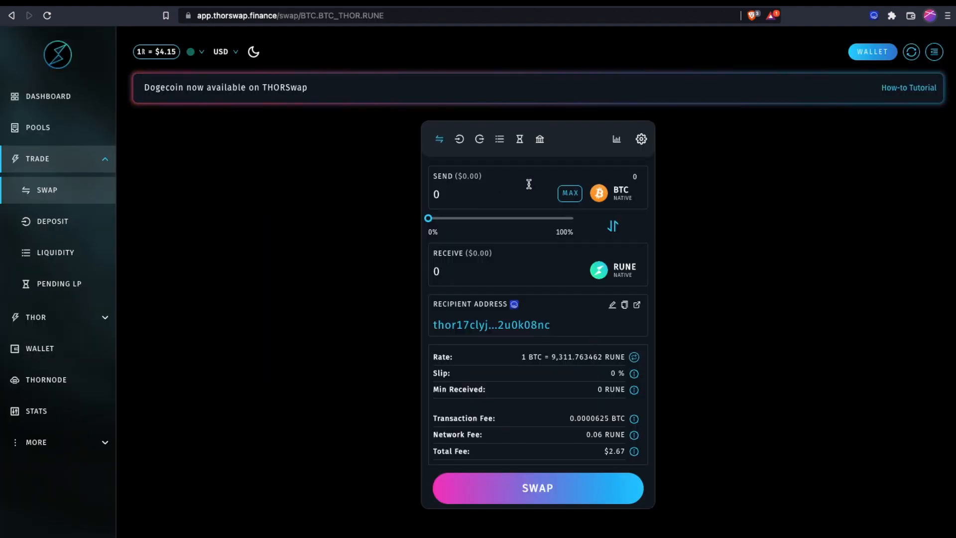
mouse_move(615, 270)
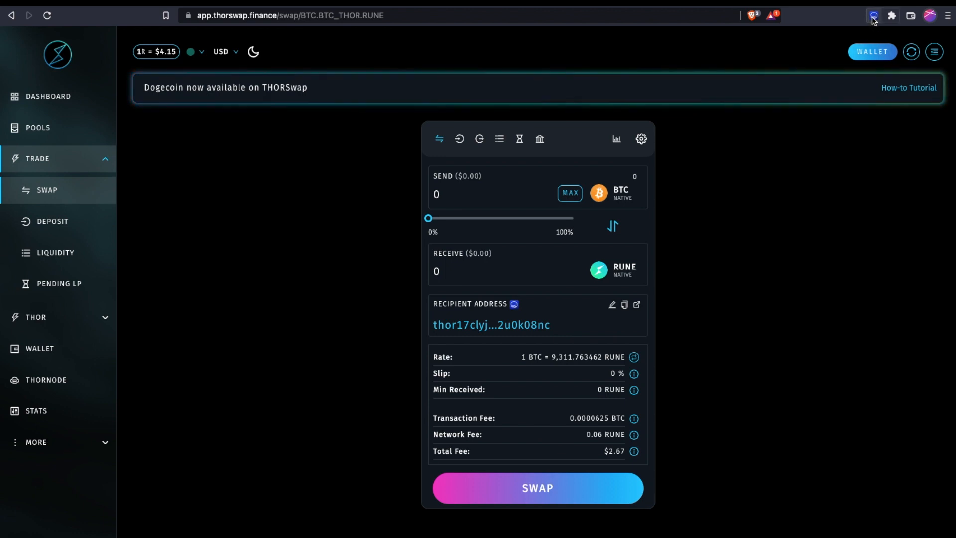
mouse_move(873, 16)
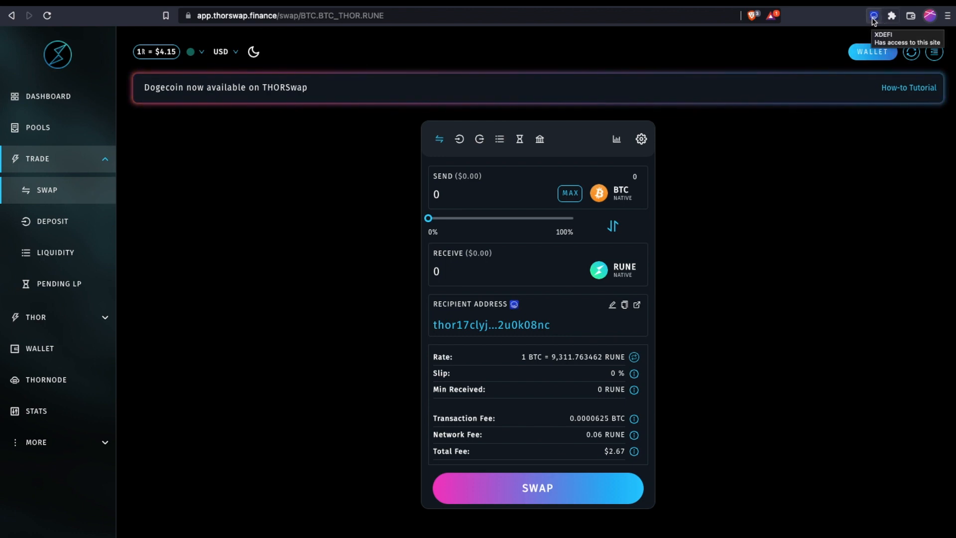
mouse_move(720, 281)
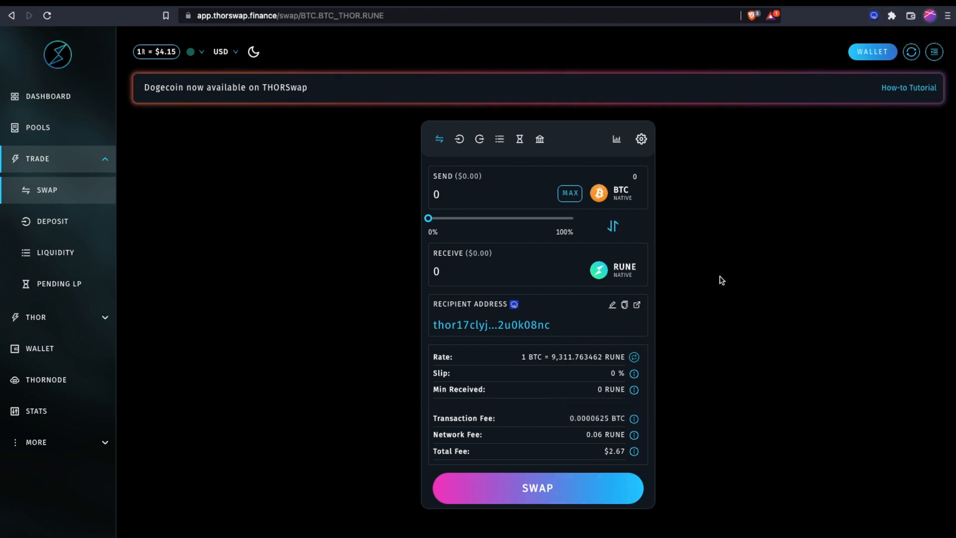